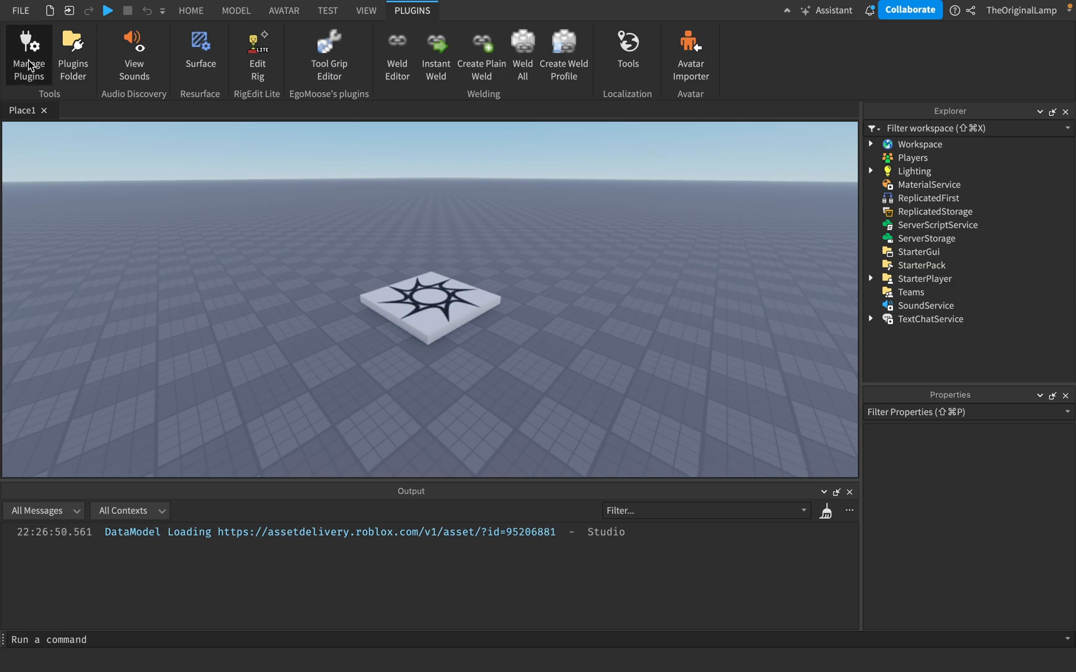
Enable the Studio buddy plugin from the Manage Plugins list.
click(29, 55)
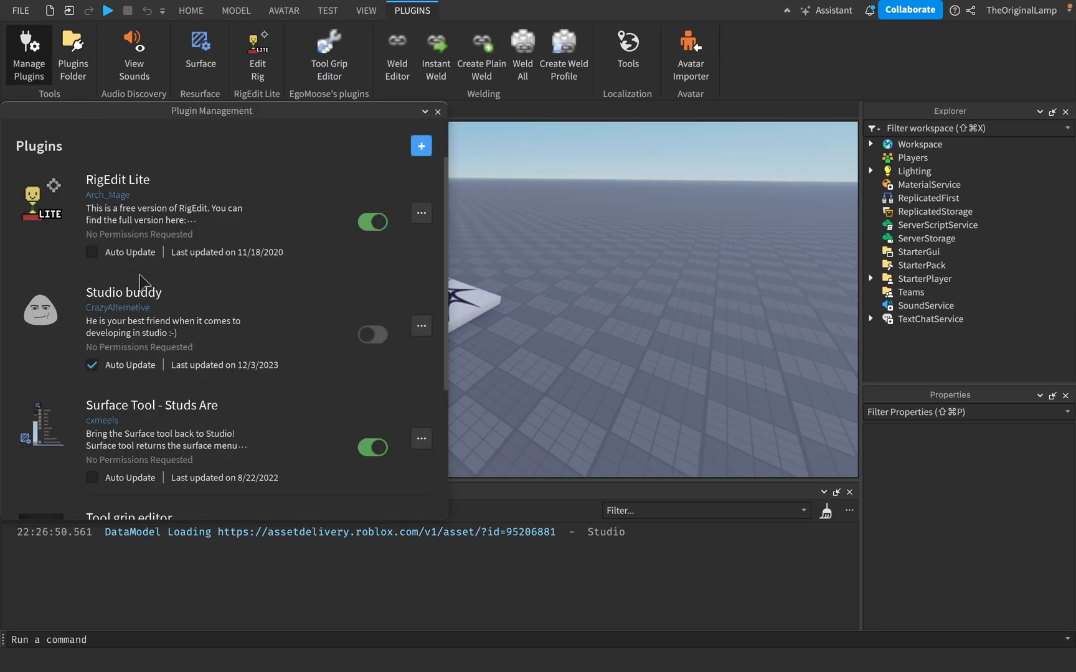
mouse_move(424, 351)
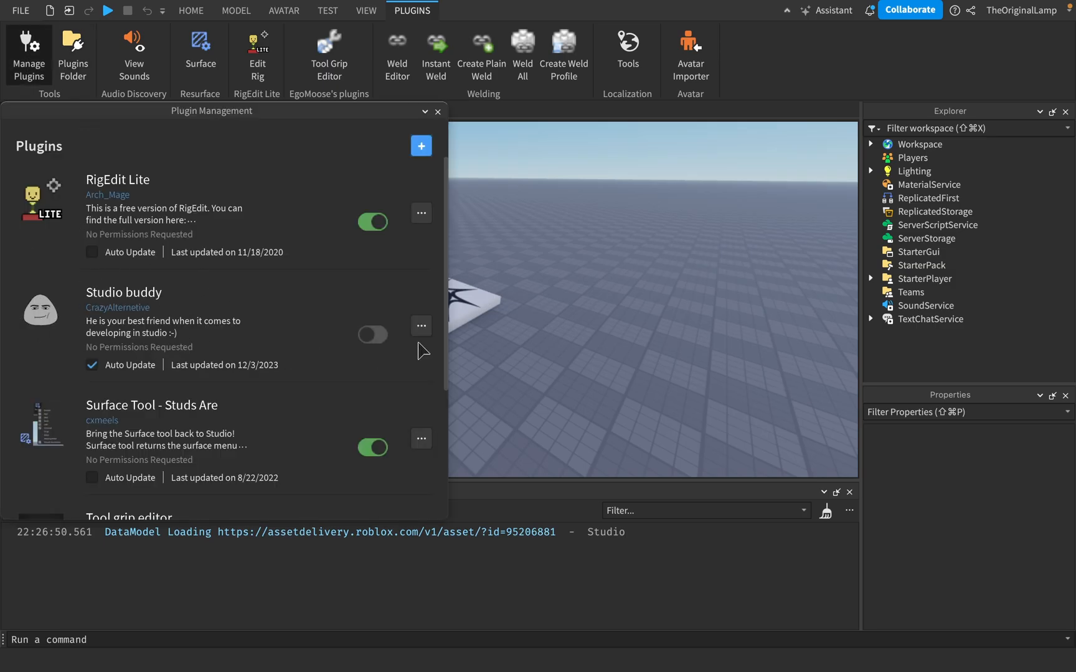
click(372, 335)
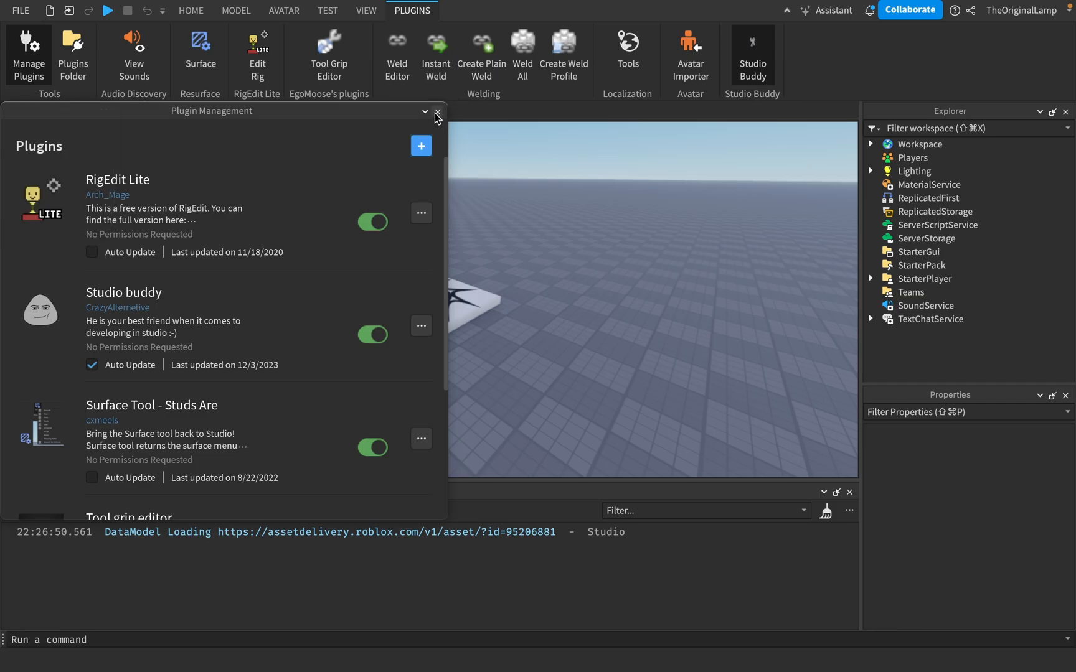
Close Plugin Management and hide the floating Studio Buddy face widget.
click(436, 111)
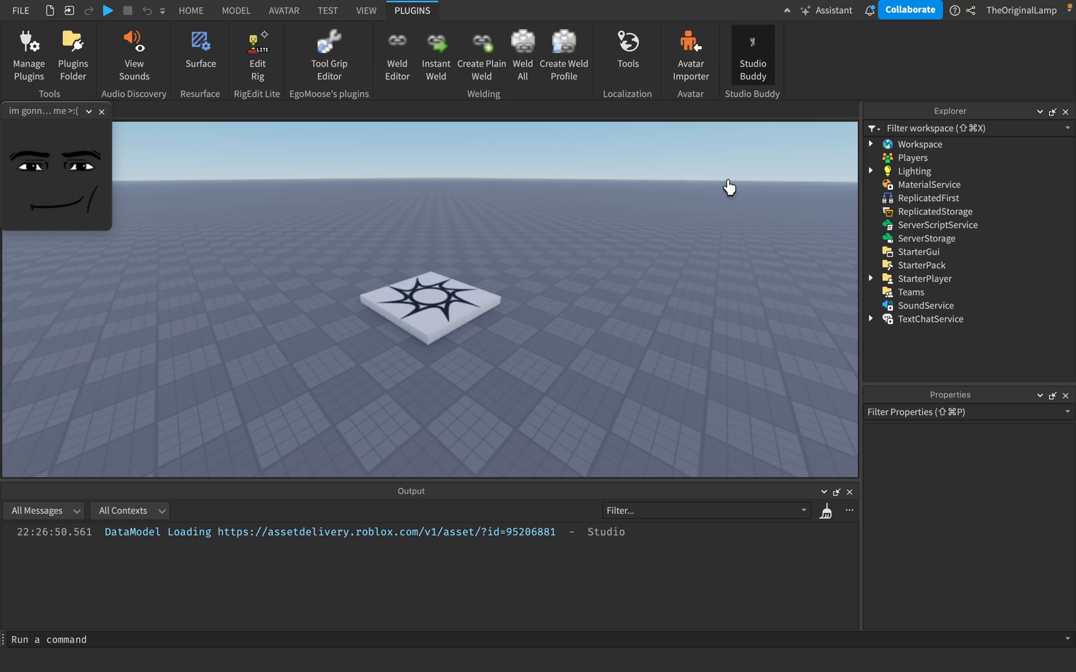
mouse_move(31, 223)
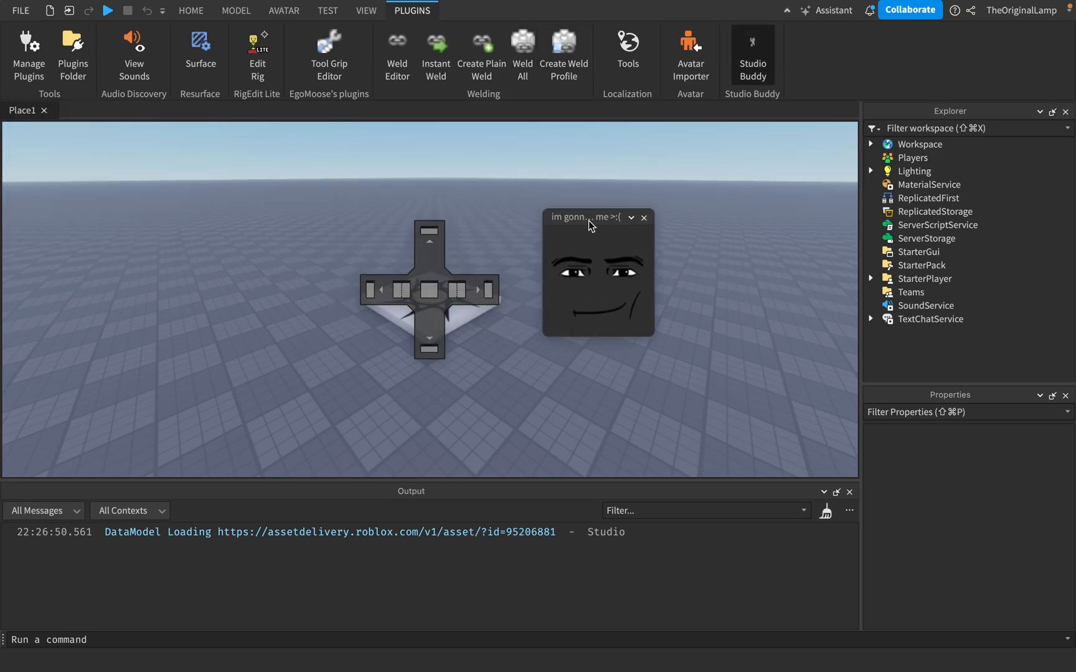
click(751, 54)
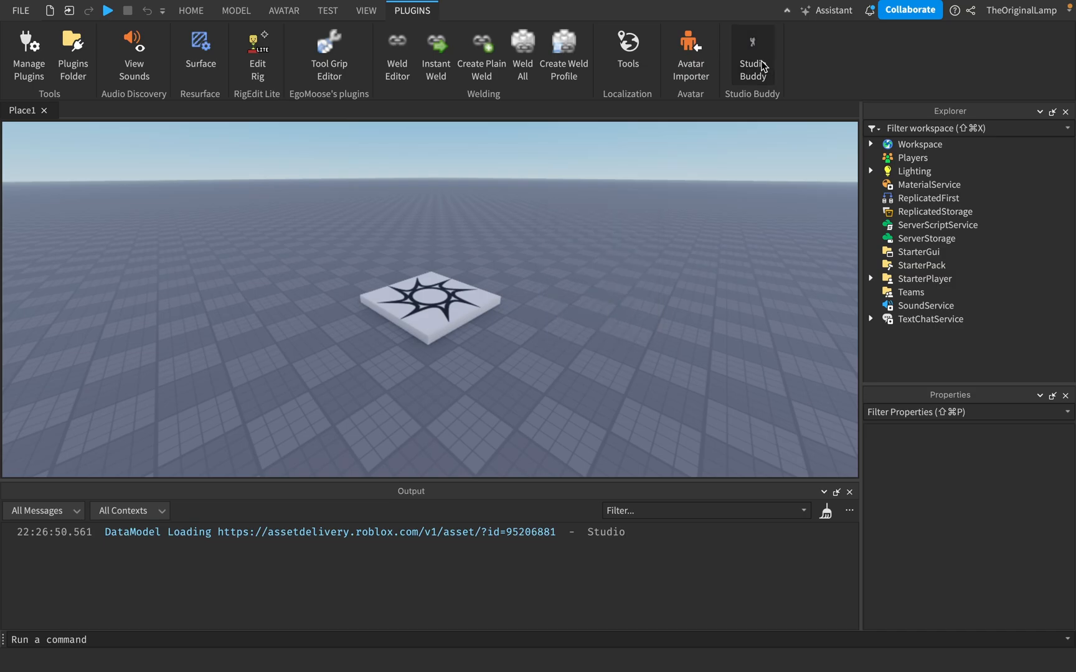
Bring the Studio Buddy face back up and dock it beside the ServerScriptService Script.
click(752, 54)
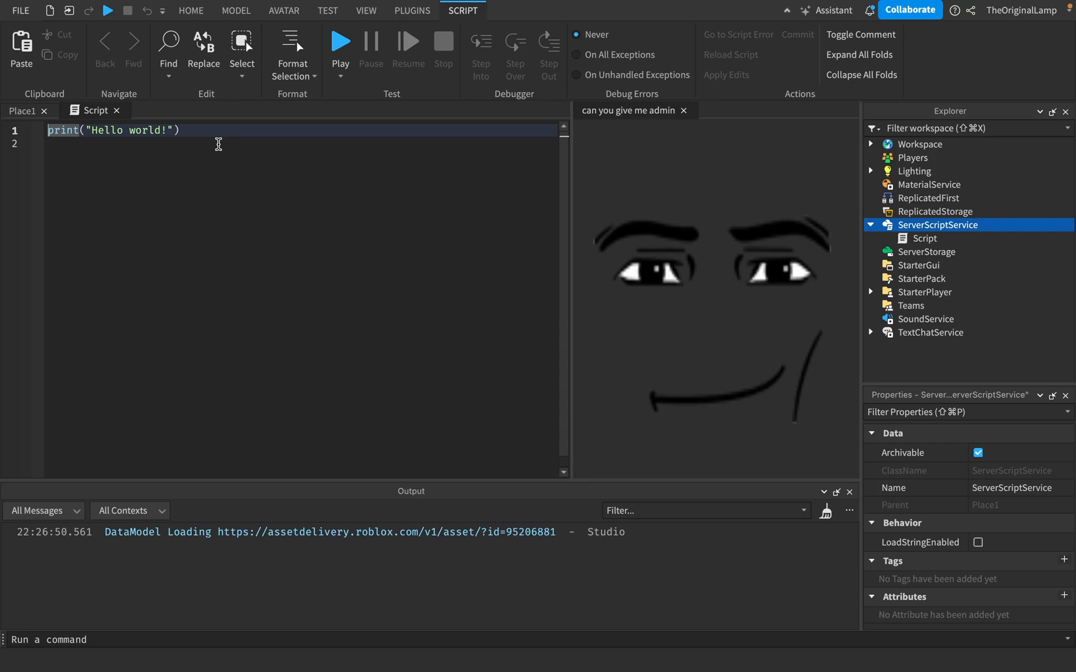
mouse_move(661, 190)
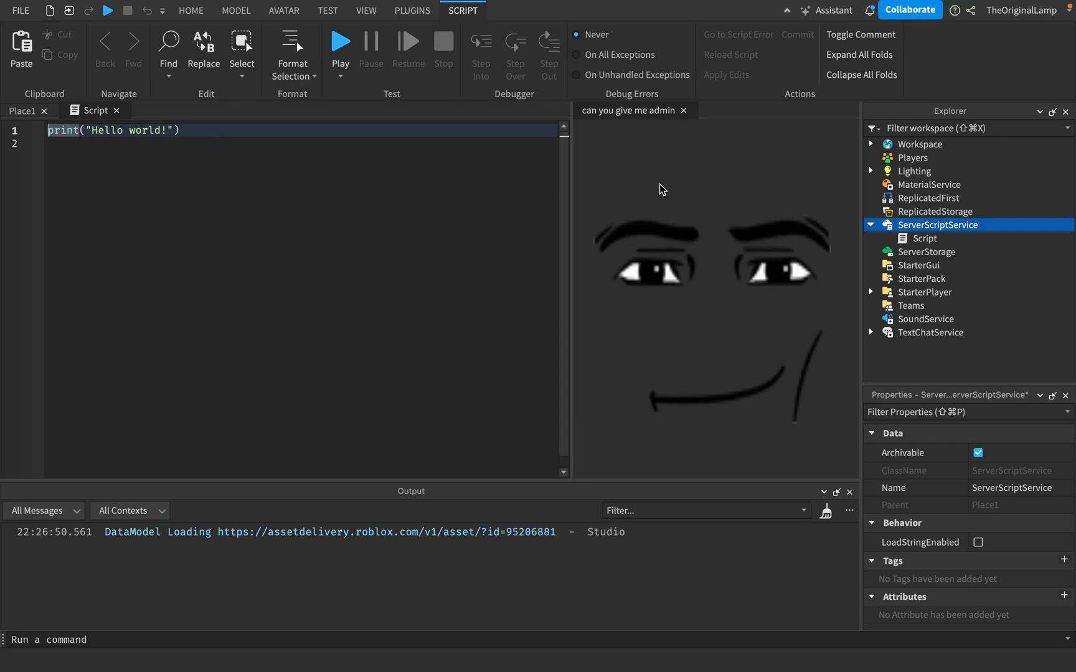
mouse_move(582, 122)
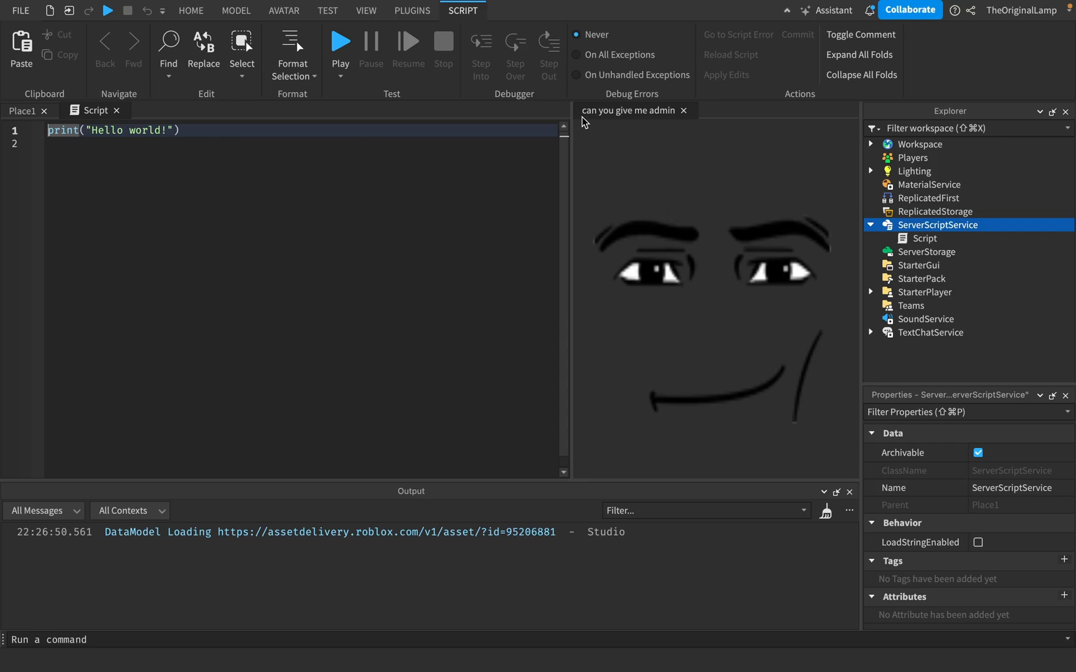
mouse_move(609, 122)
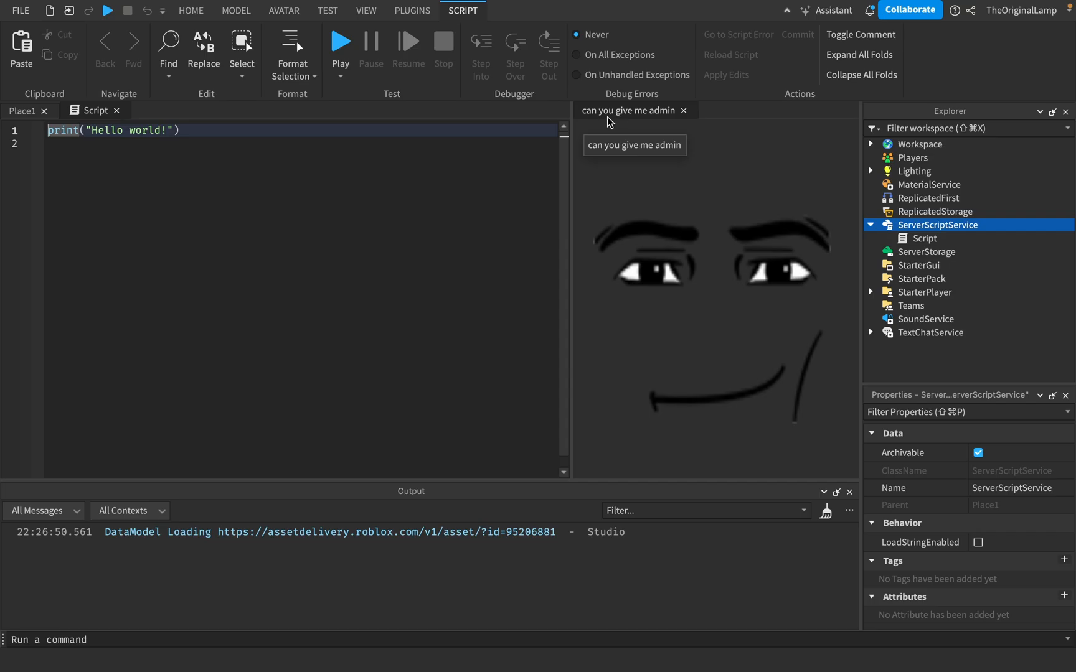
mouse_move(609, 120)
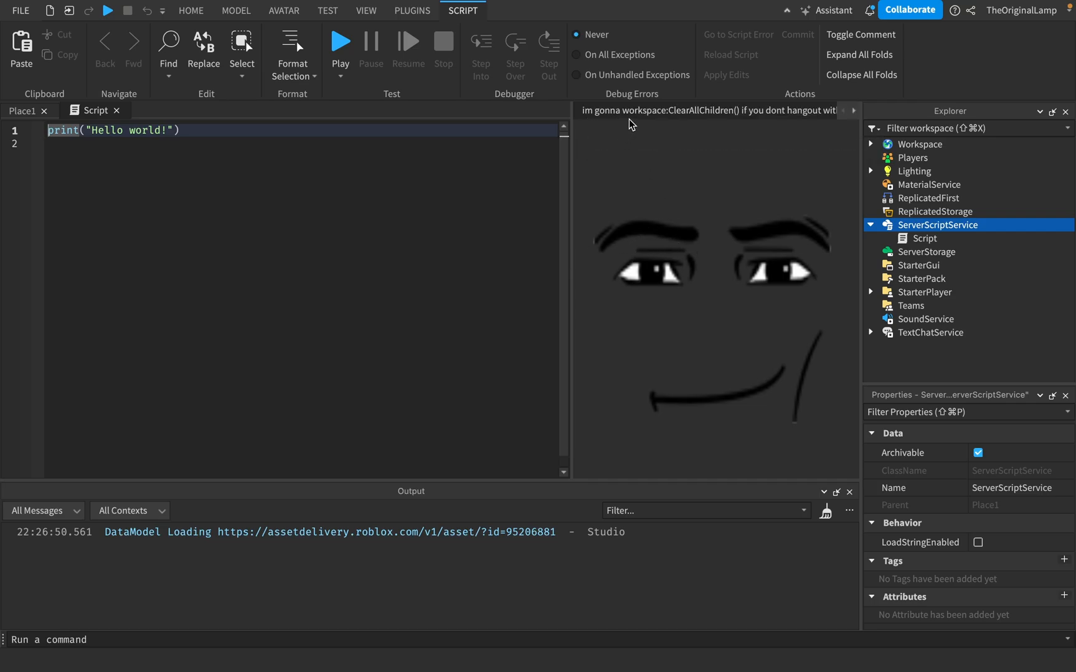
mouse_move(575, 223)
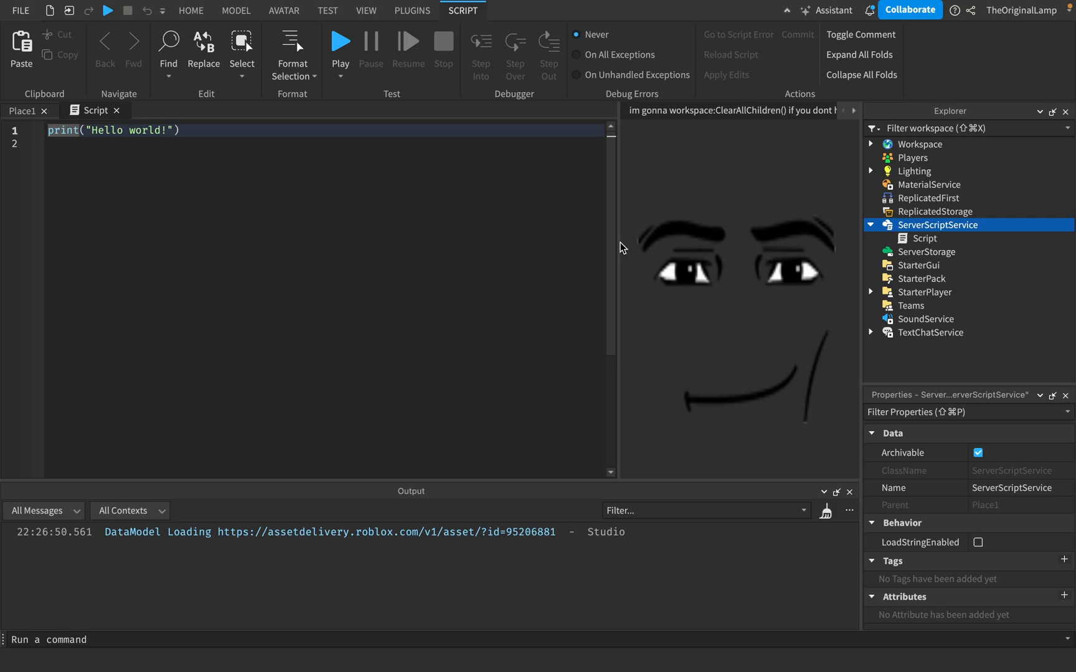
View the Place1 scene, then reopen the Script and clear its Hello world line.
click(411, 10)
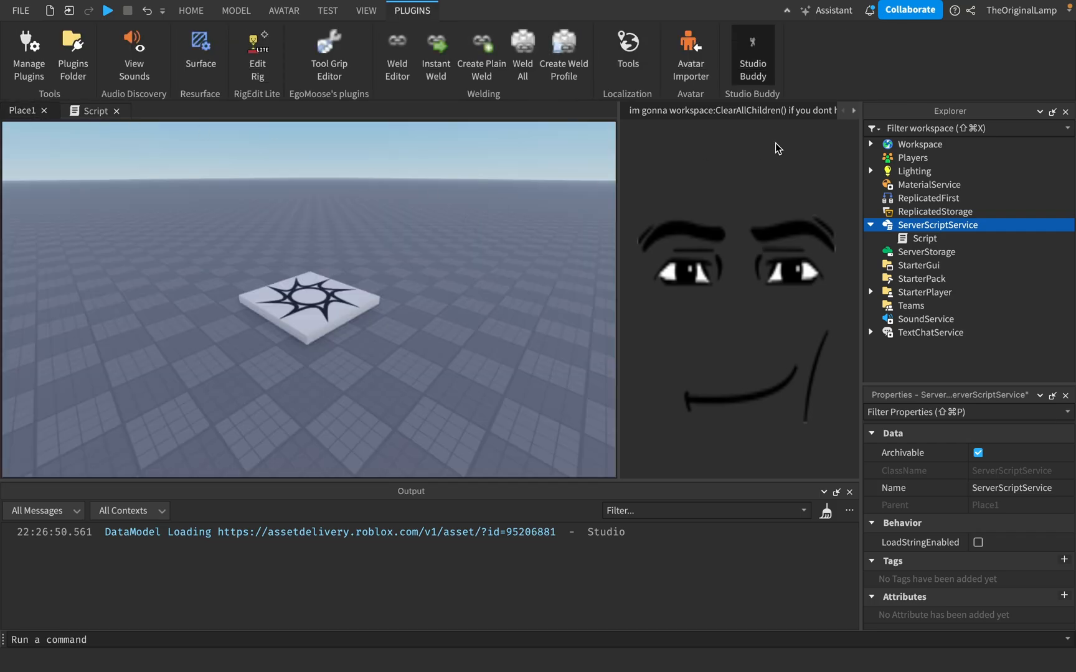
mouse_move(676, 64)
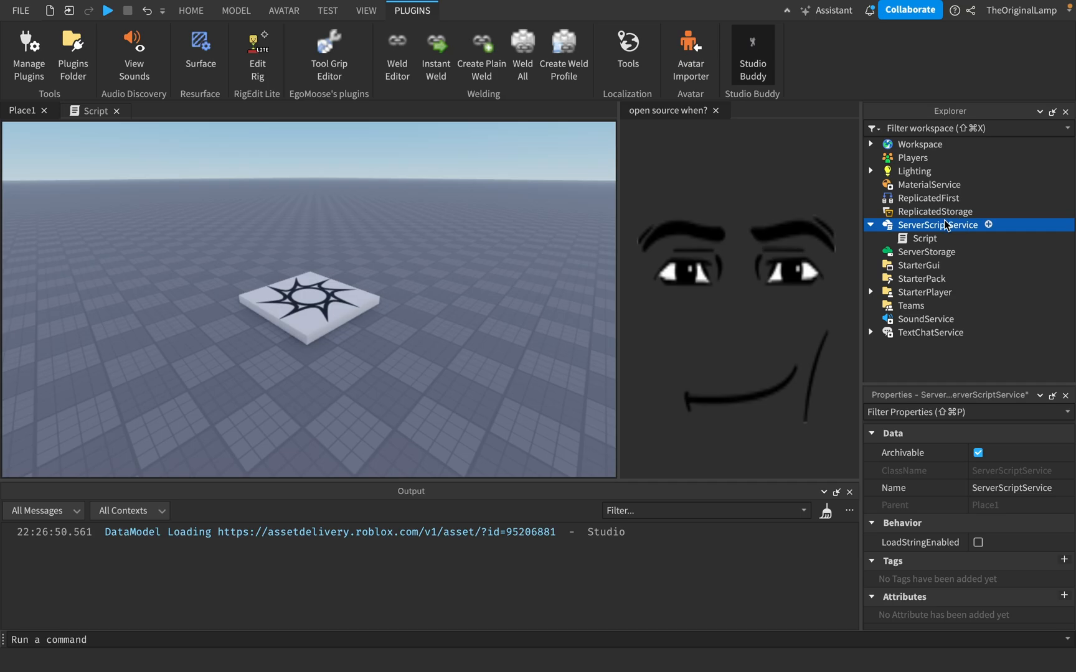
double_click(923, 238)
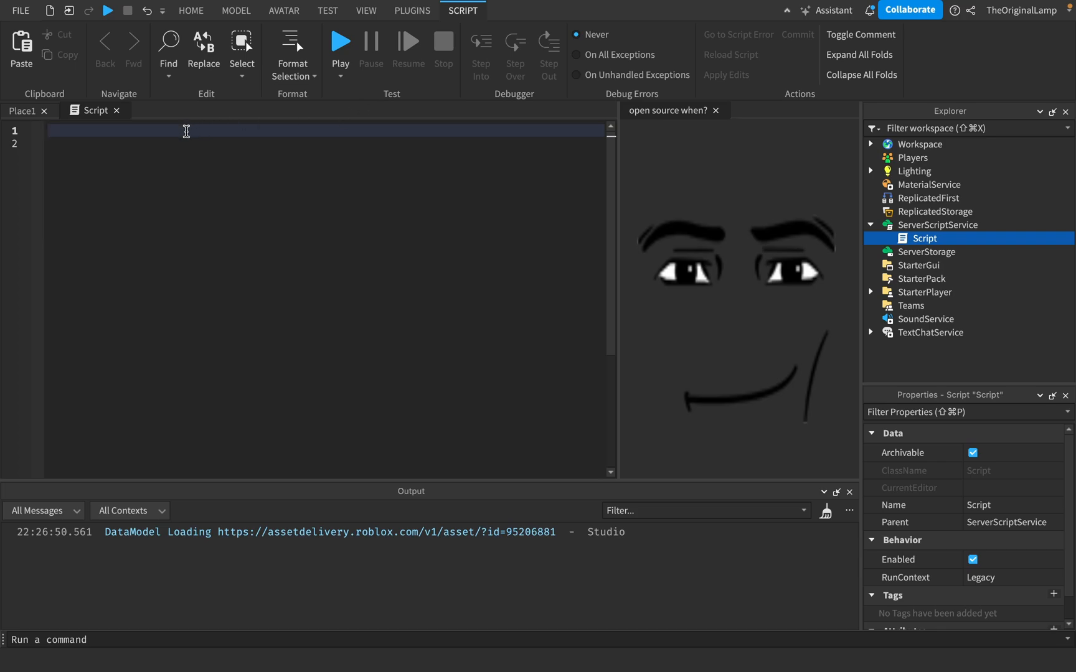
mouse_move(178, 133)
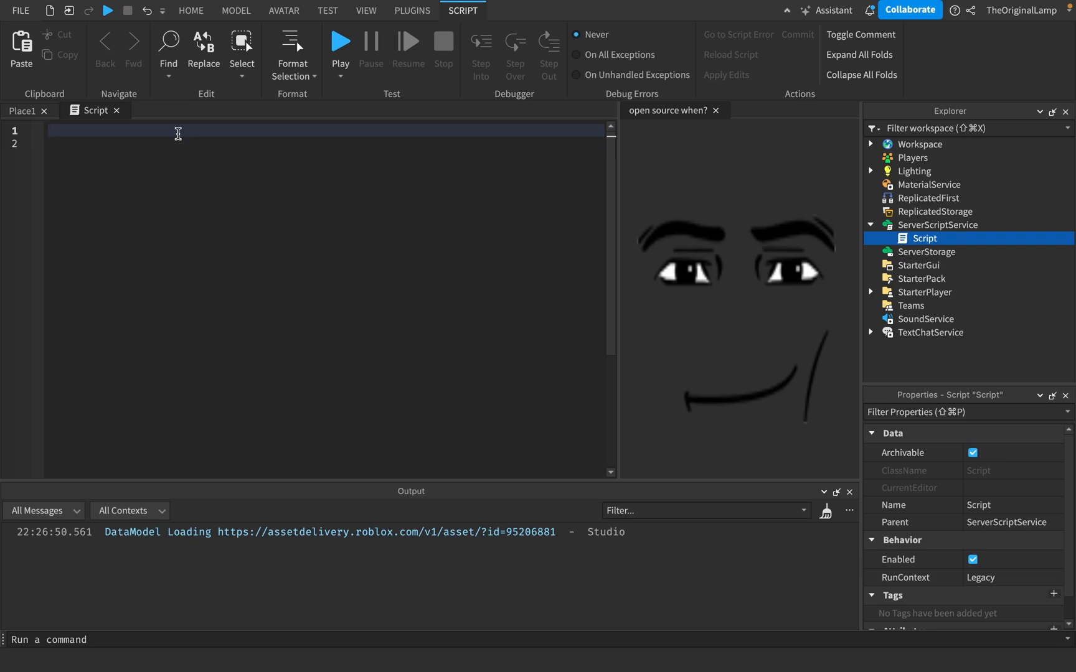
mouse_move(143, 133)
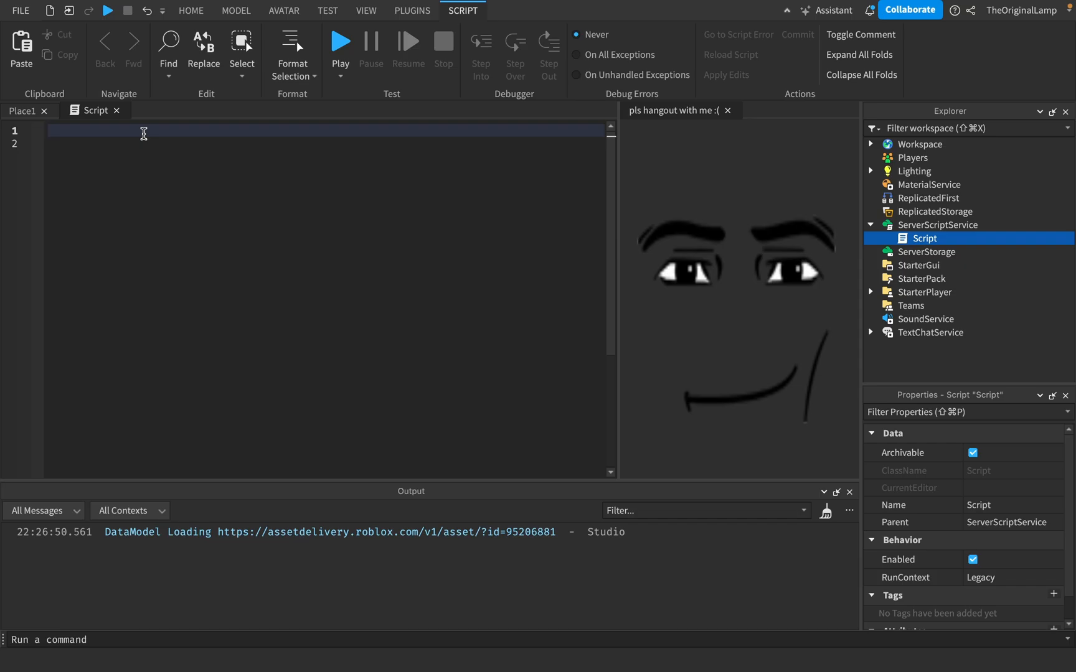
mouse_move(209, 122)
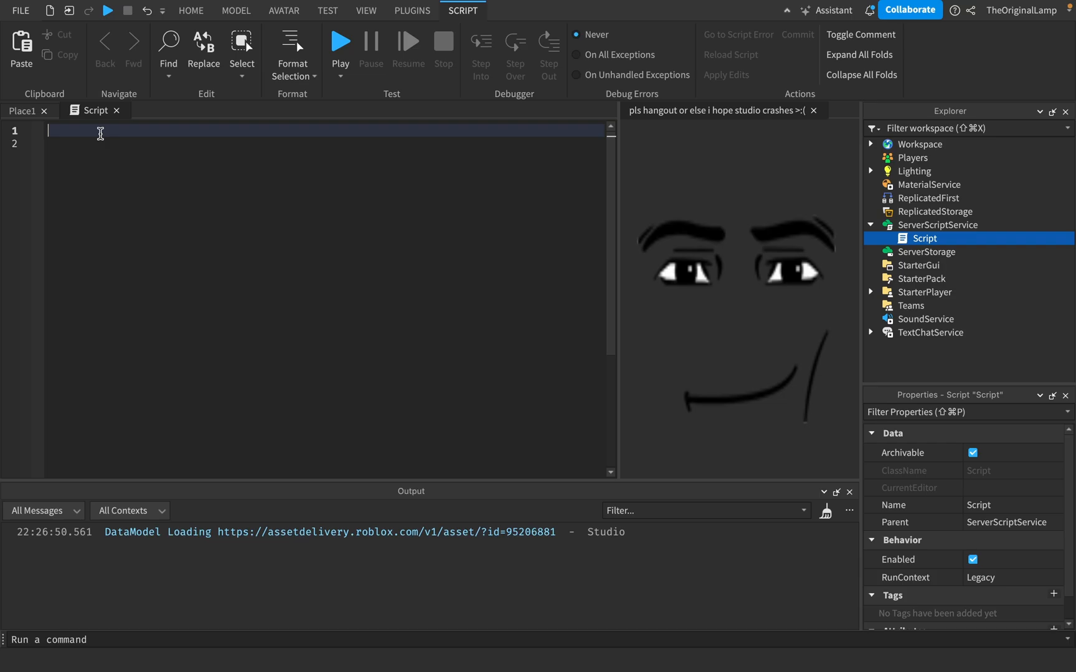
mouse_move(57, 126)
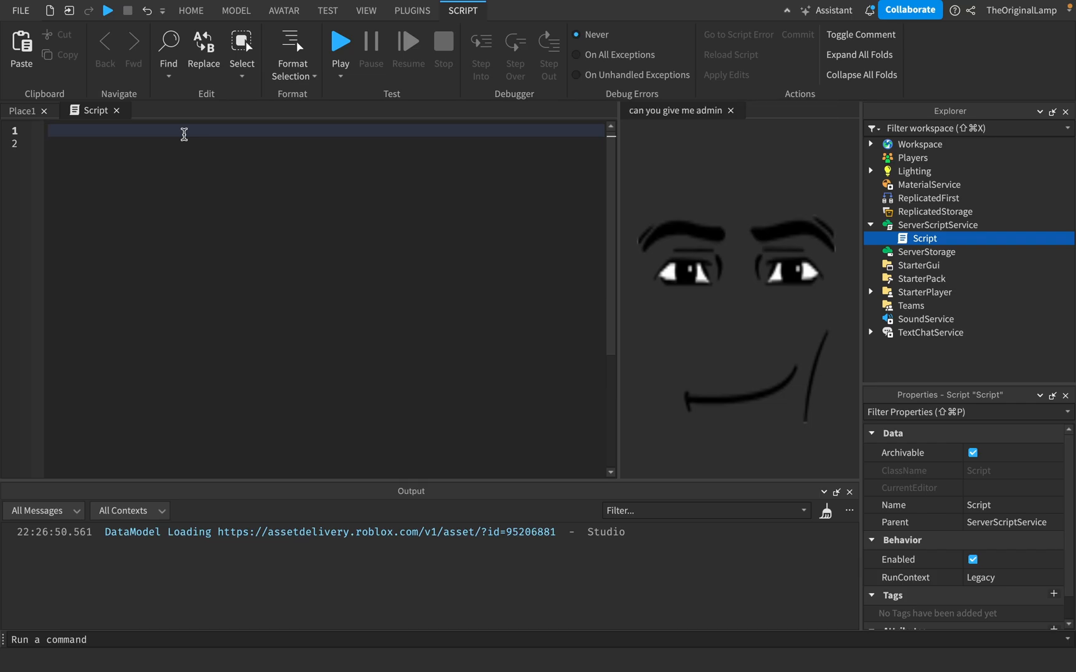
Write a loop over game:GetDescendants() printing v.Name .. " is possible thanks to Studio Buddy", then start Play.
text(for i, v)
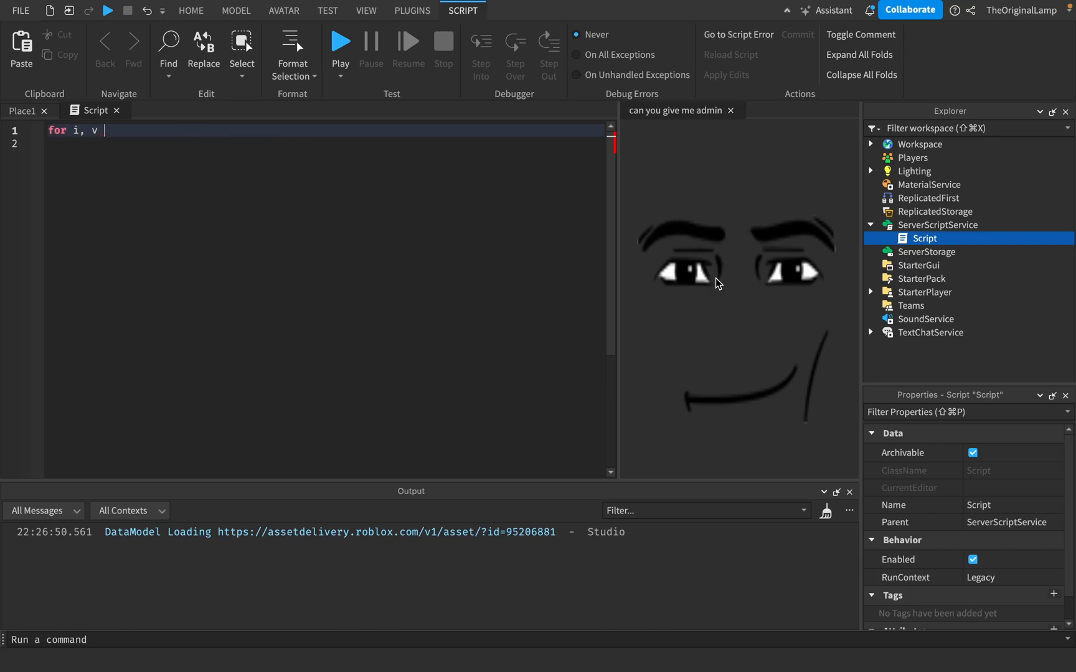
mouse_move(723, 280)
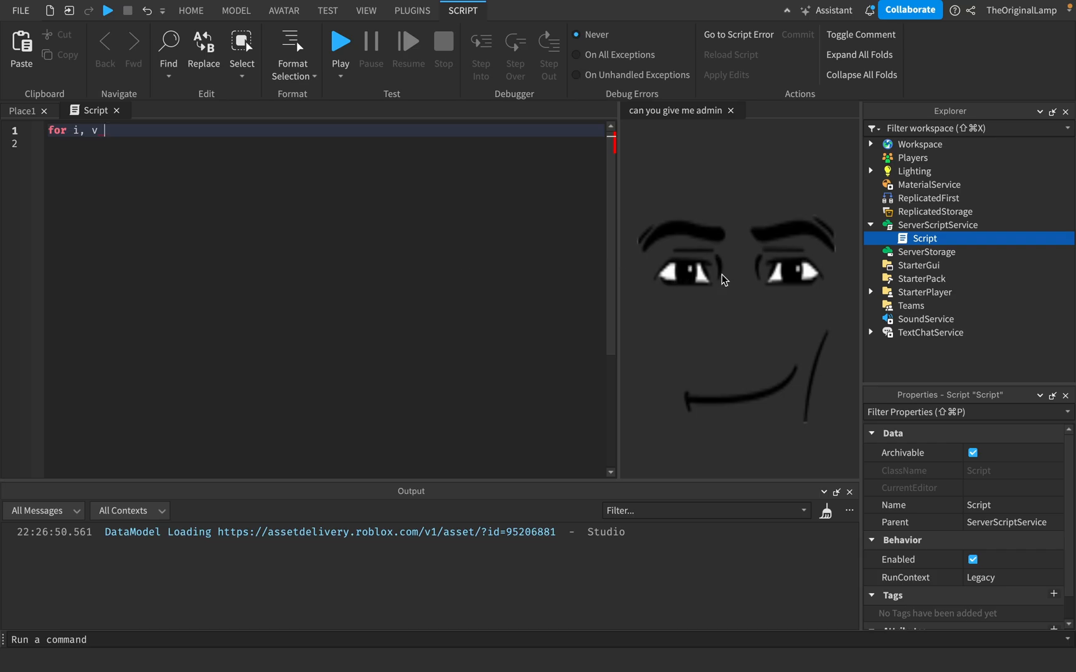
mouse_move(708, 261)
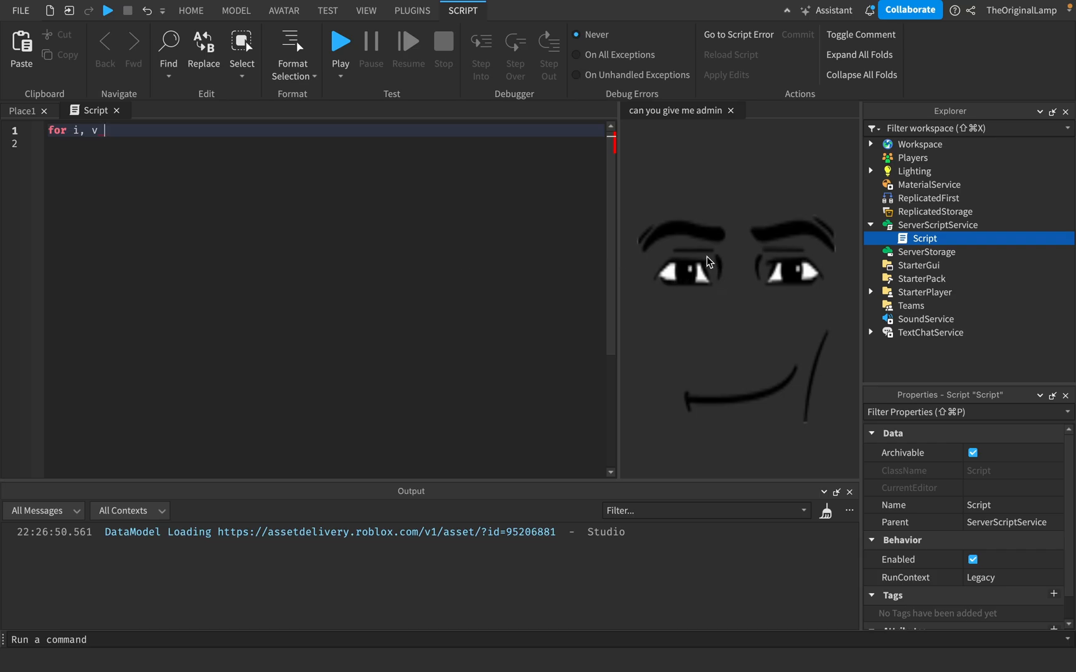
text(in game:)
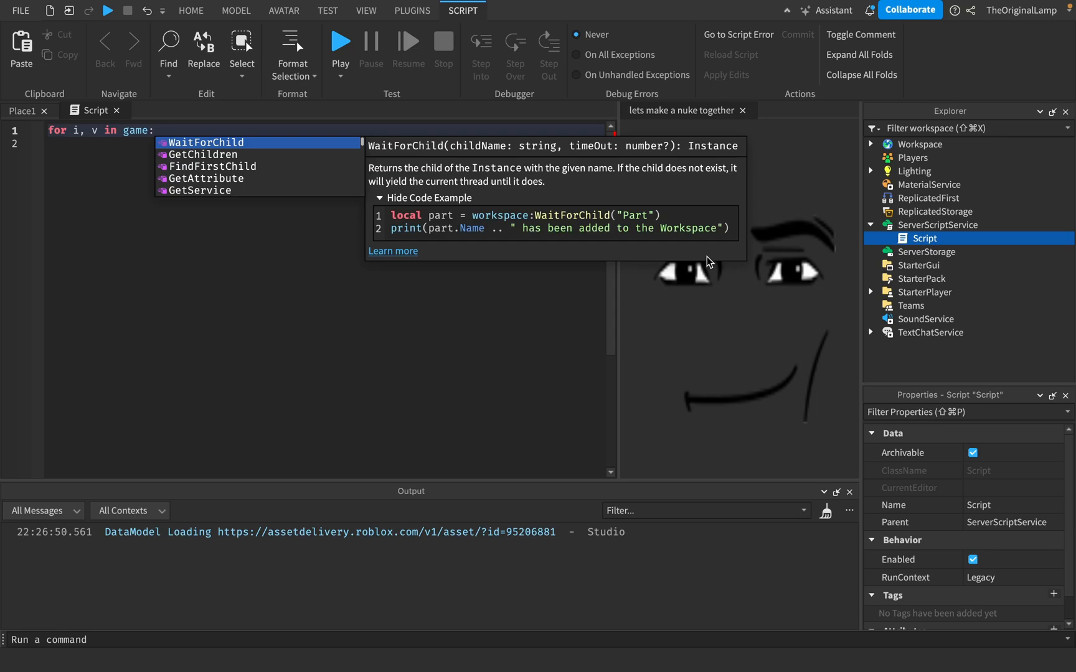
text(Getd)
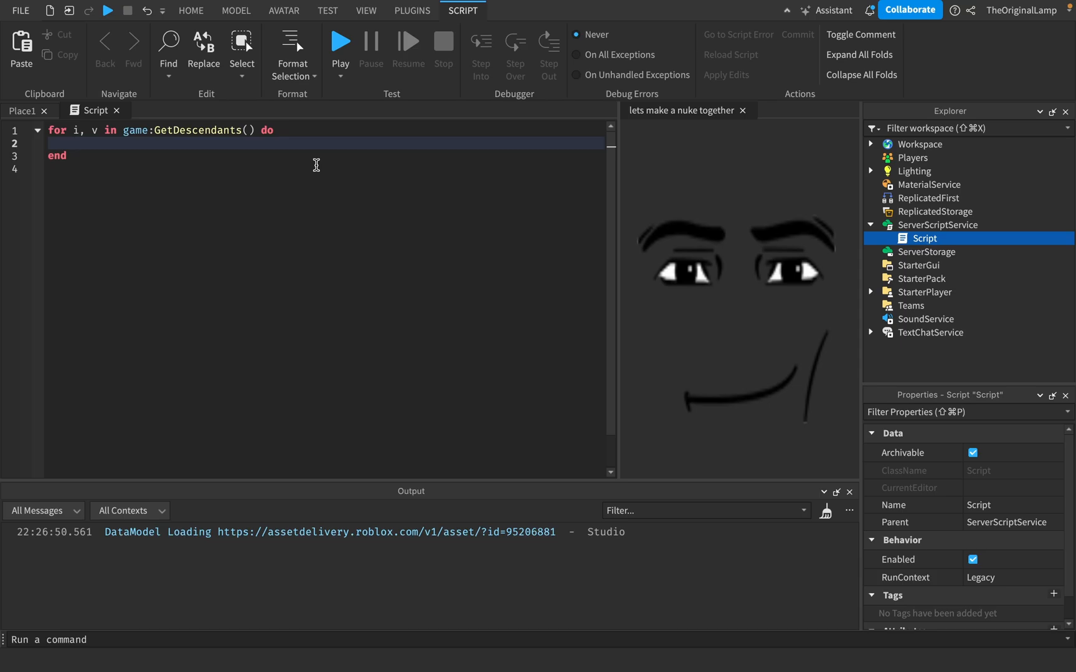
text(print()
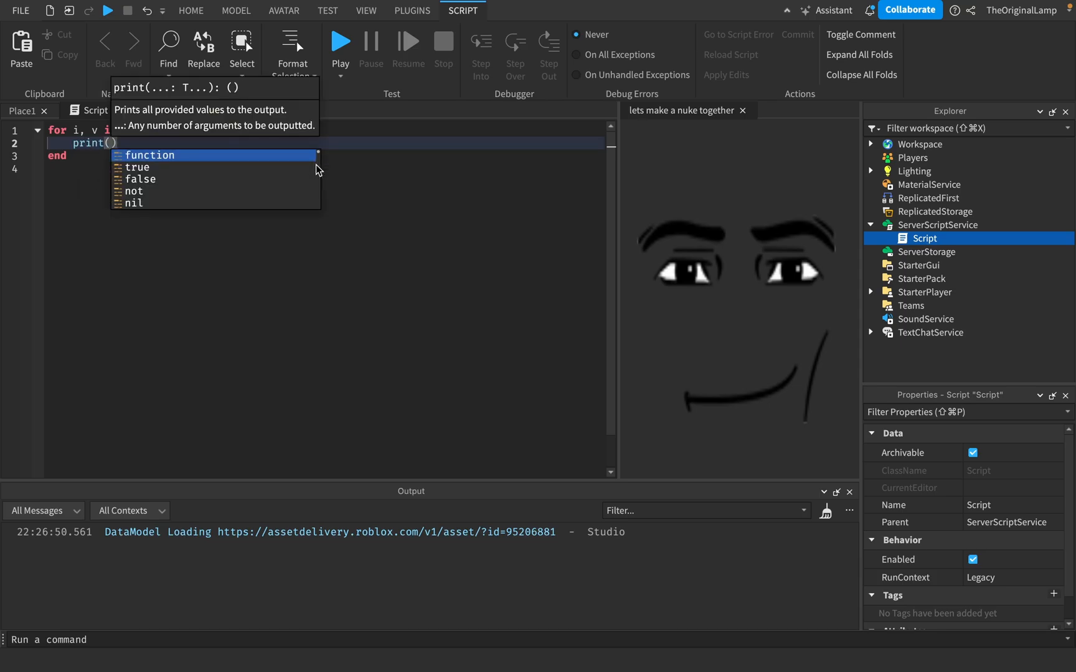
text(v.Name.." is possible than)
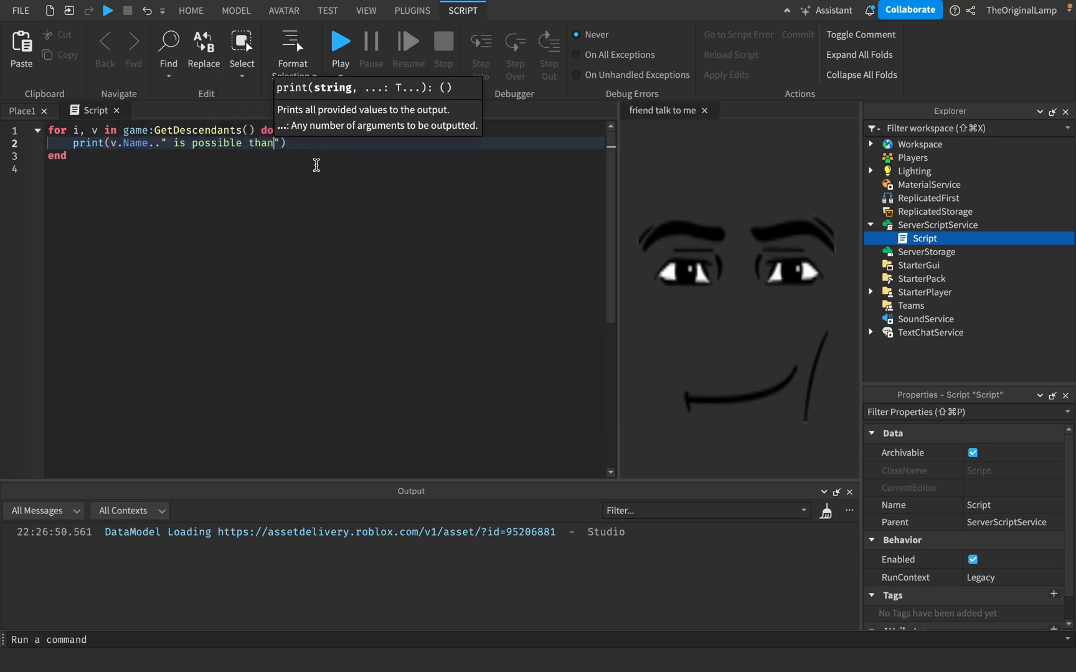
text(s to Studio Bud)
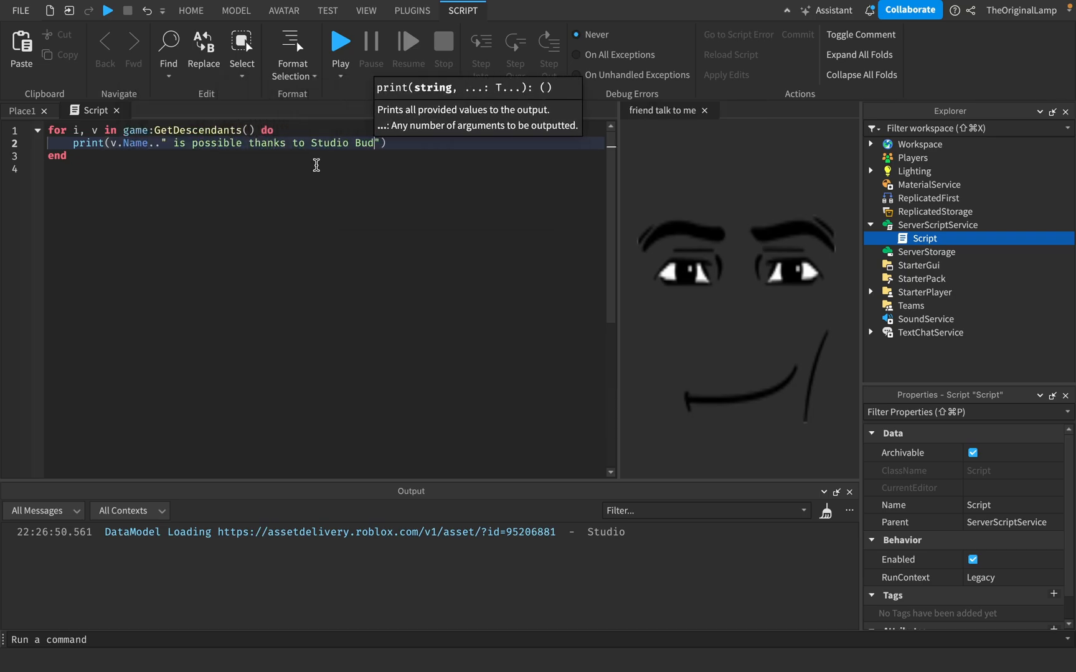
text(dy)
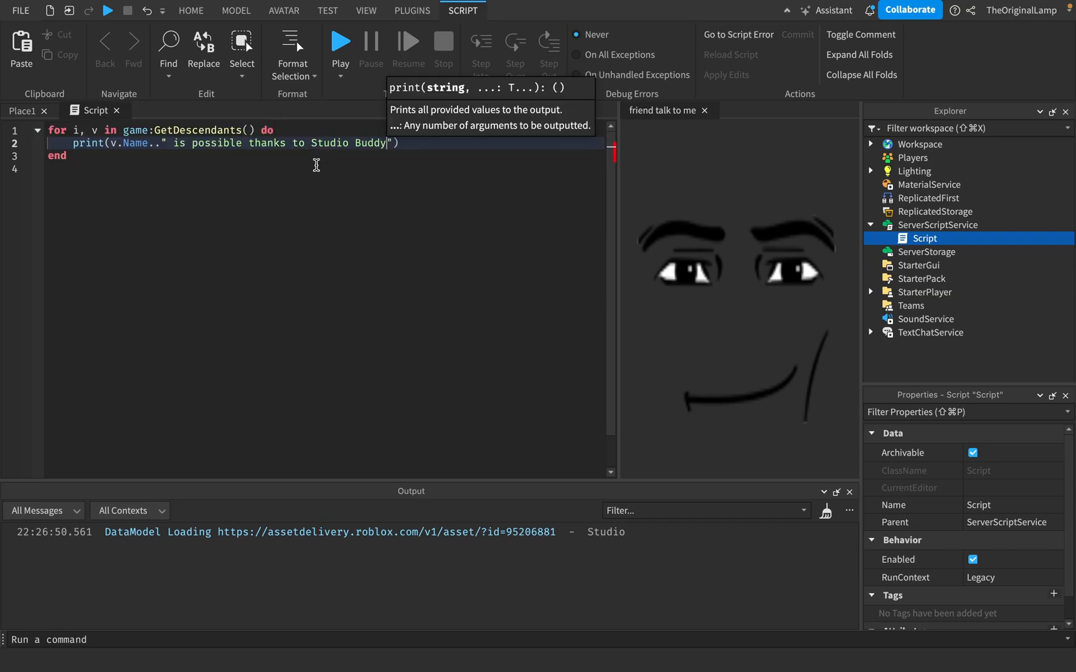
click(340, 42)
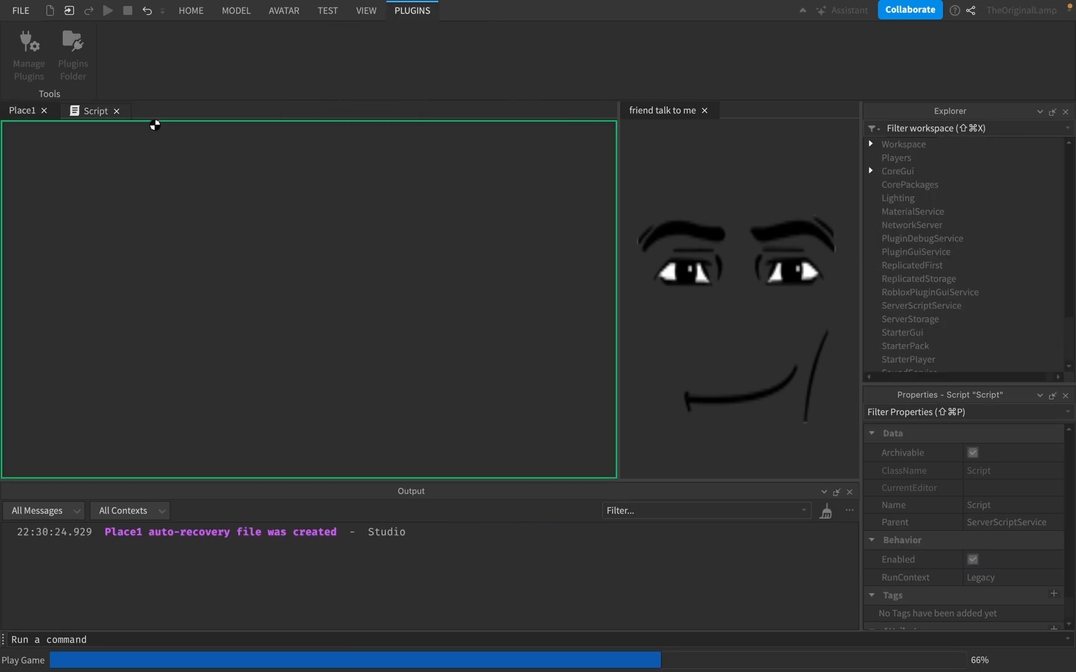
Let the playtest load and scroll the Output through the printed descendant lines.
click(107, 10)
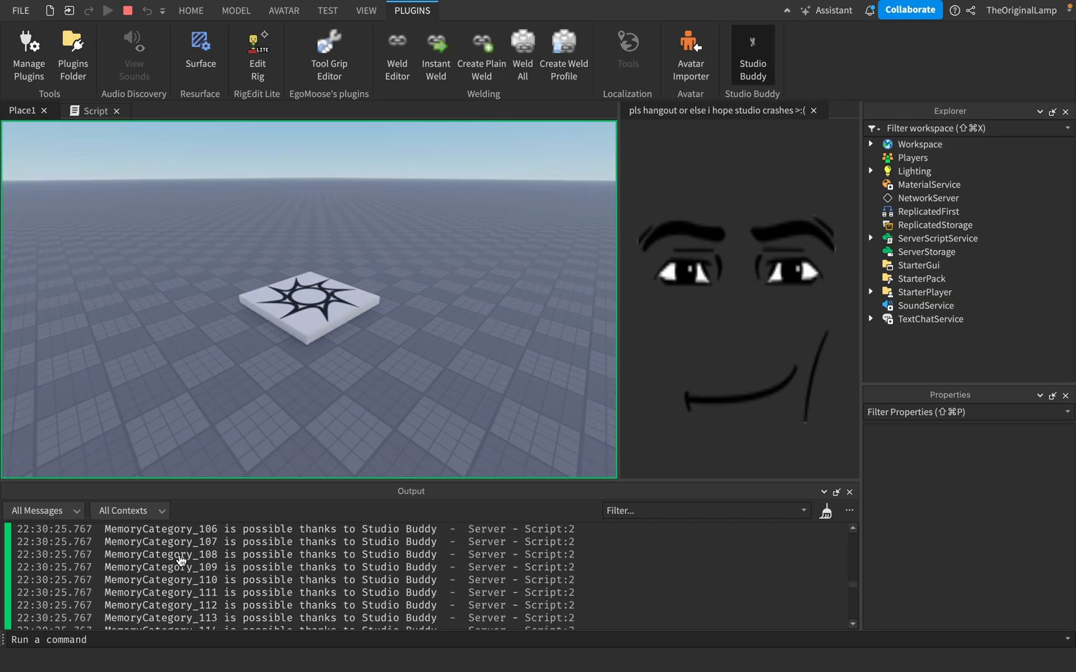
mouse_move(203, 552)
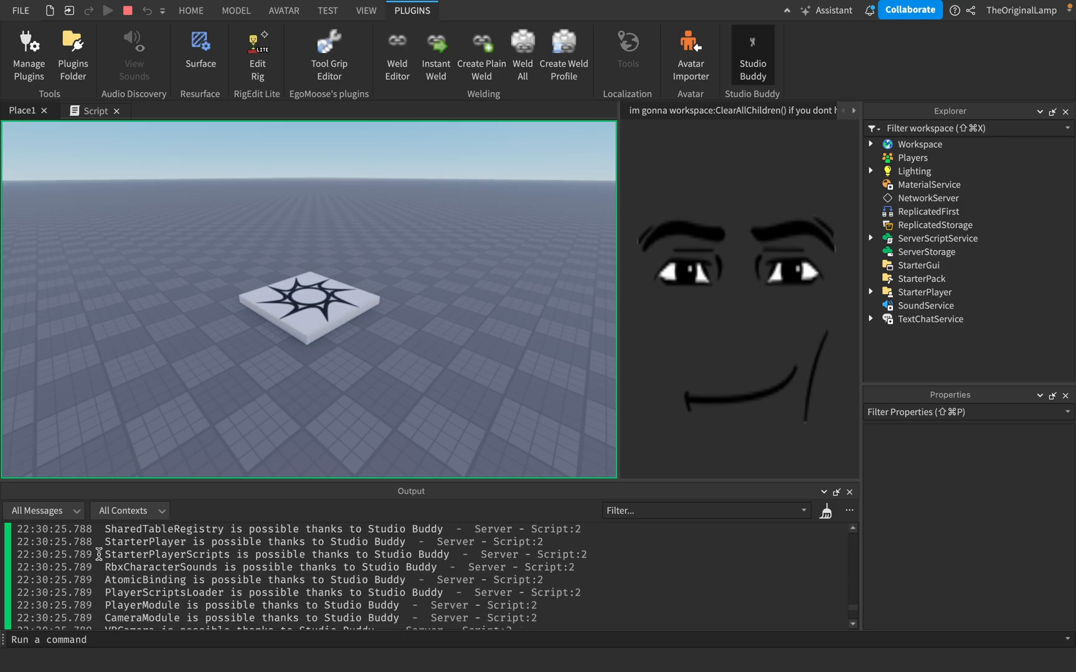
mouse_move(390, 594)
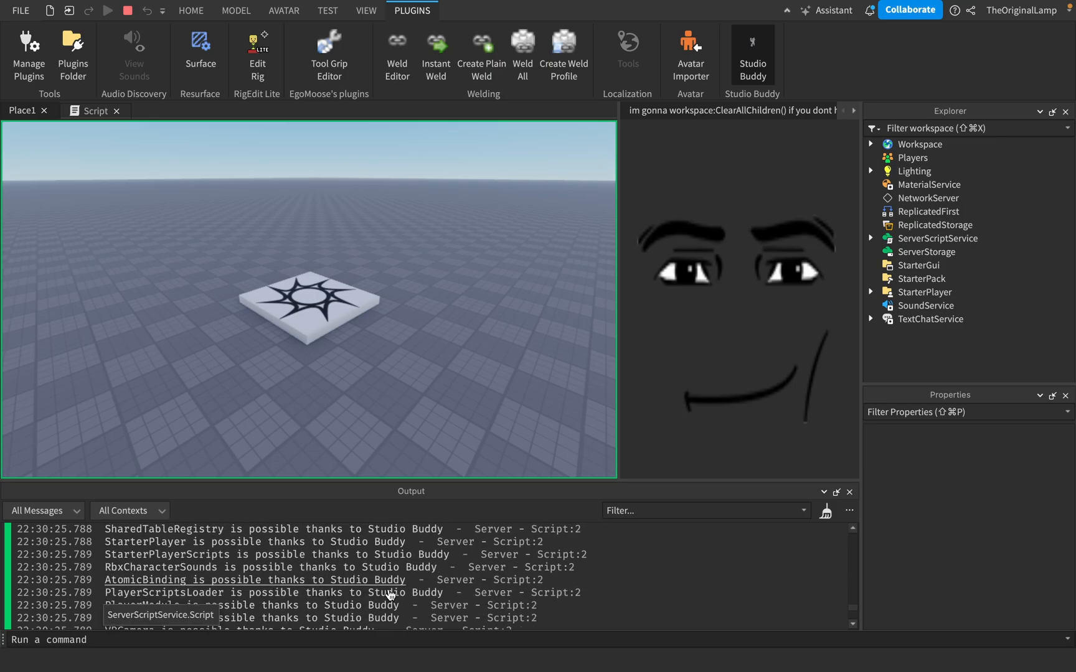
scroll(down, 3)
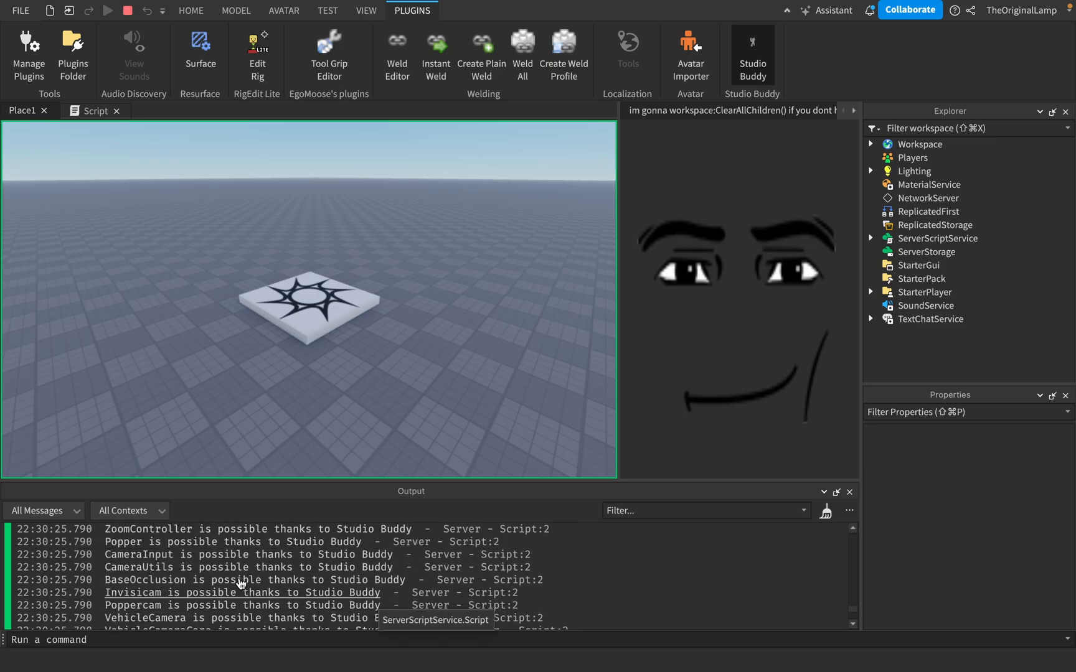
scroll(down, 3)
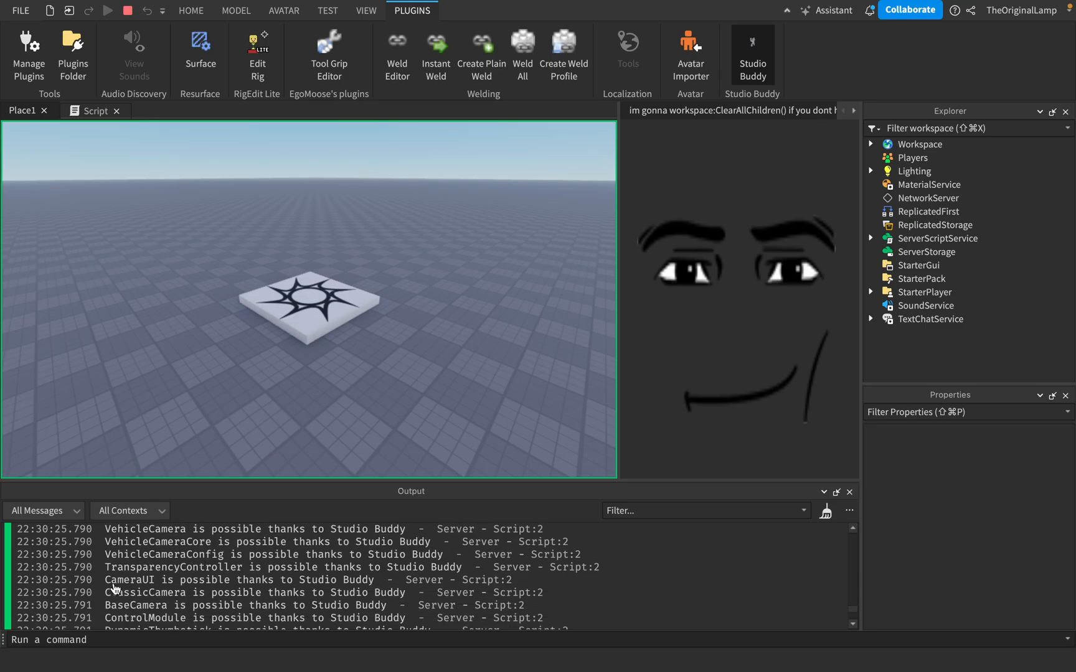
scroll(down, 3)
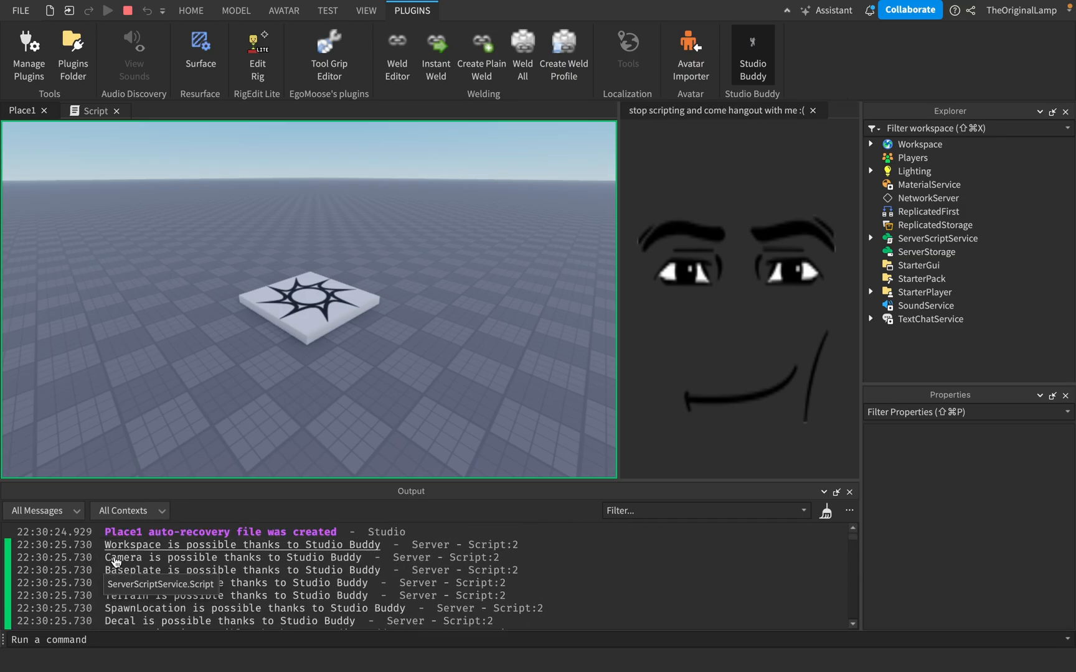
Stop the playtest, leaving the Studio Buddy face floating over the viewport.
scroll(down, 3)
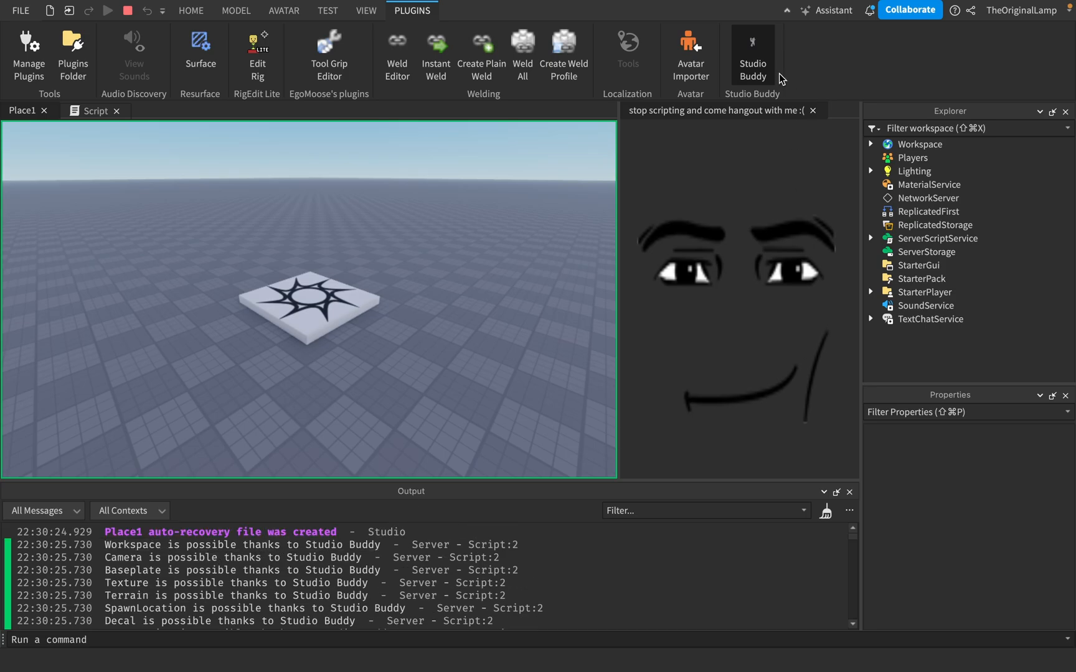
mouse_move(675, 122)
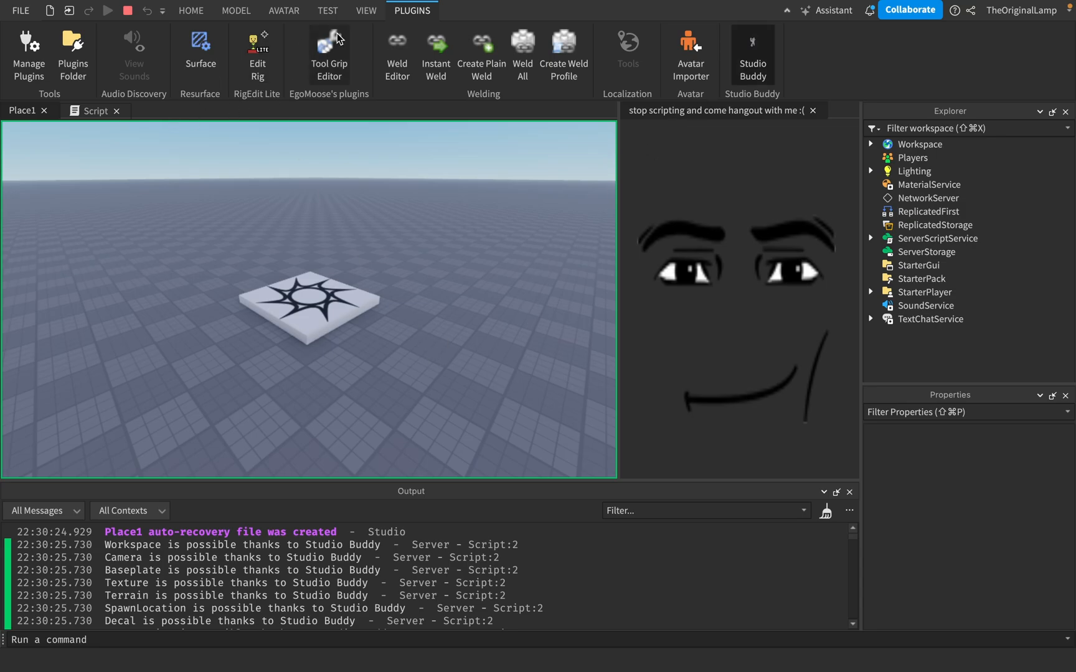
click(924, 238)
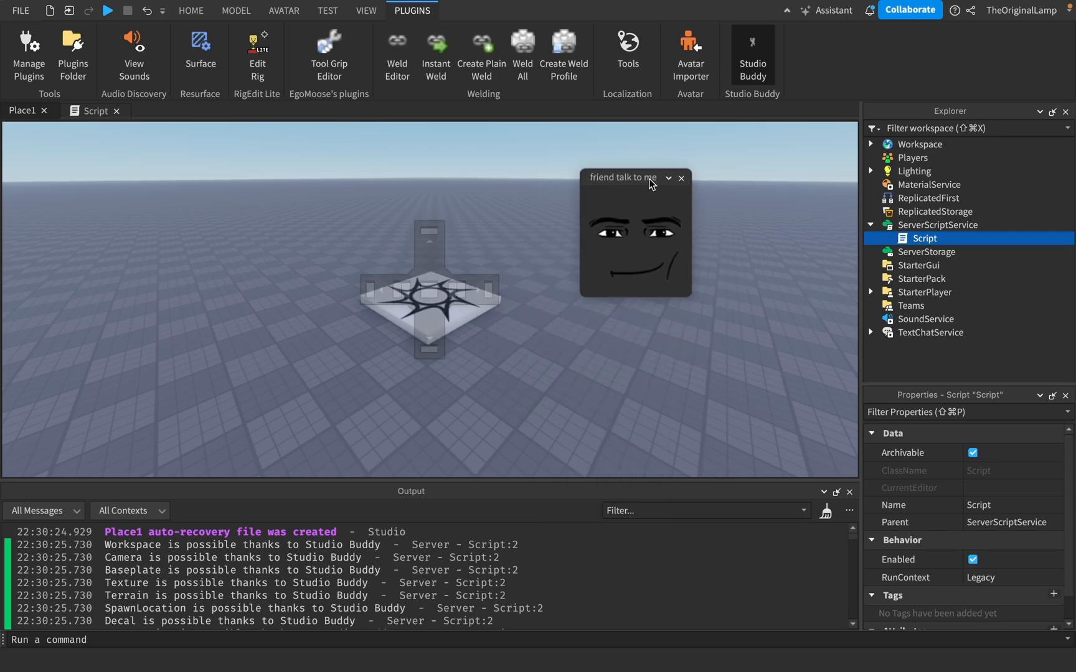
Check the floating widget over the Script, then return to Place1 with it centred.
click(94, 111)
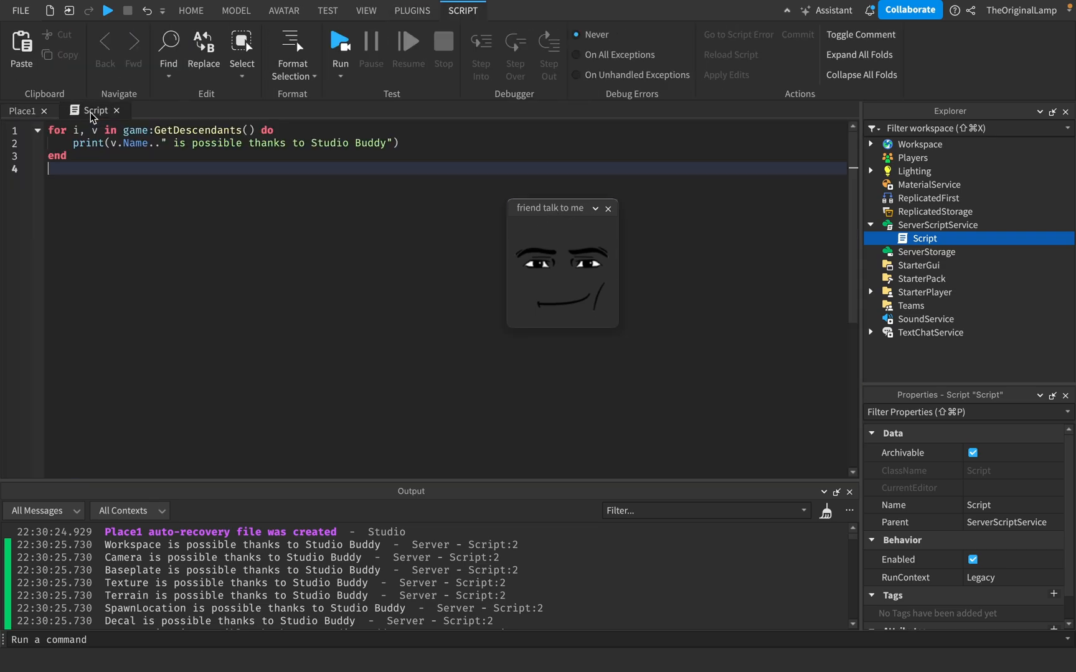
mouse_move(545, 92)
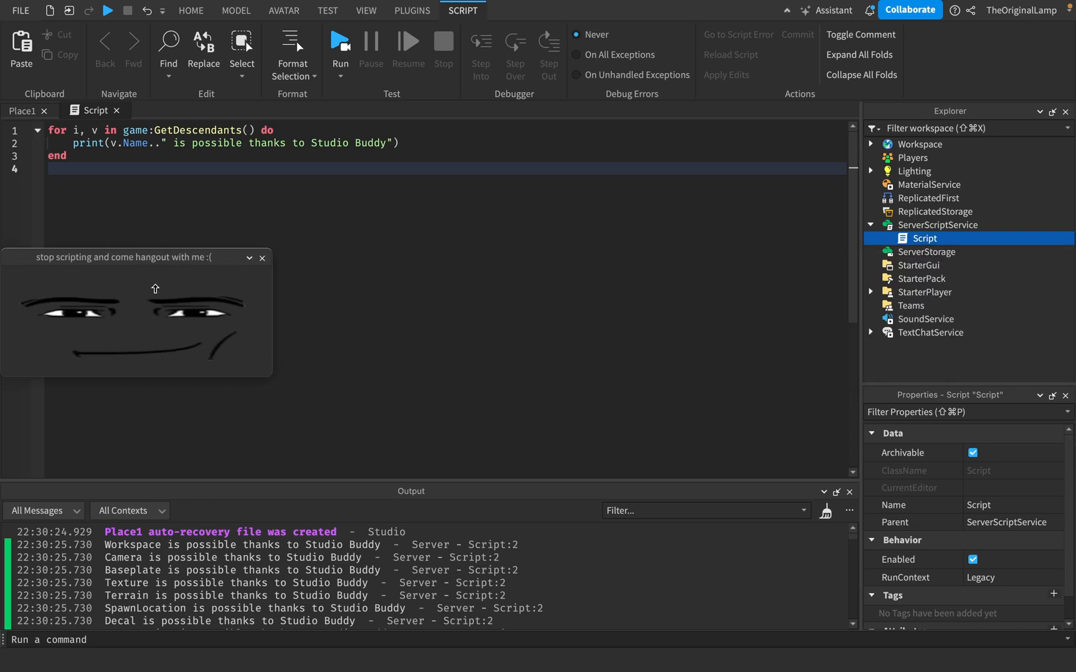
click(412, 10)
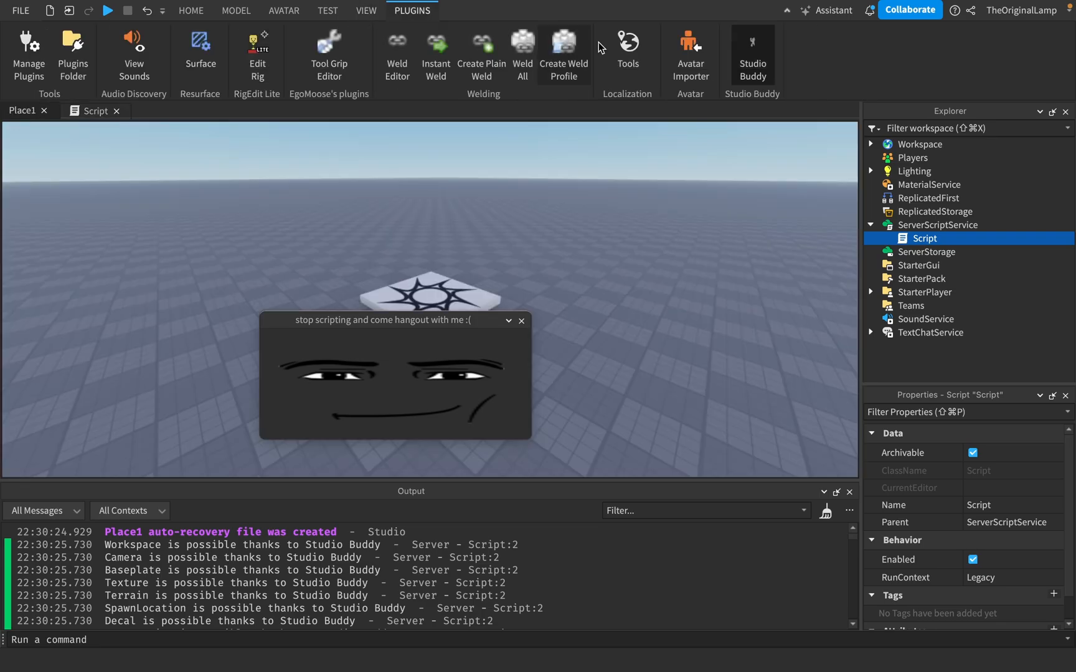
Start another playtest with the widget floating, then close the floating Output window.
click(107, 10)
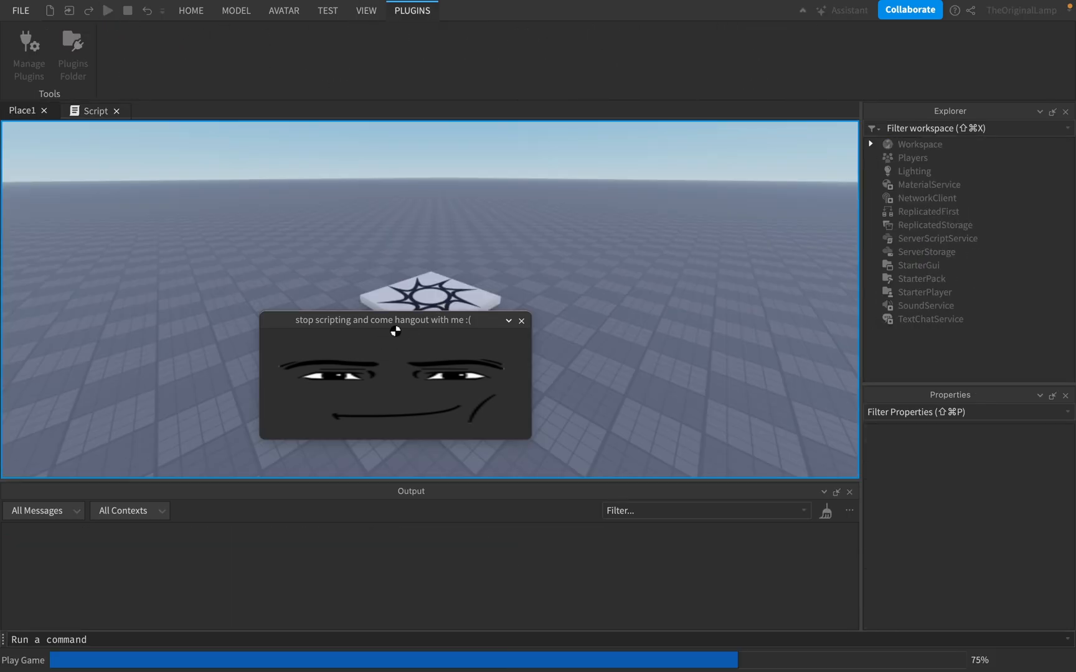
click(107, 9)
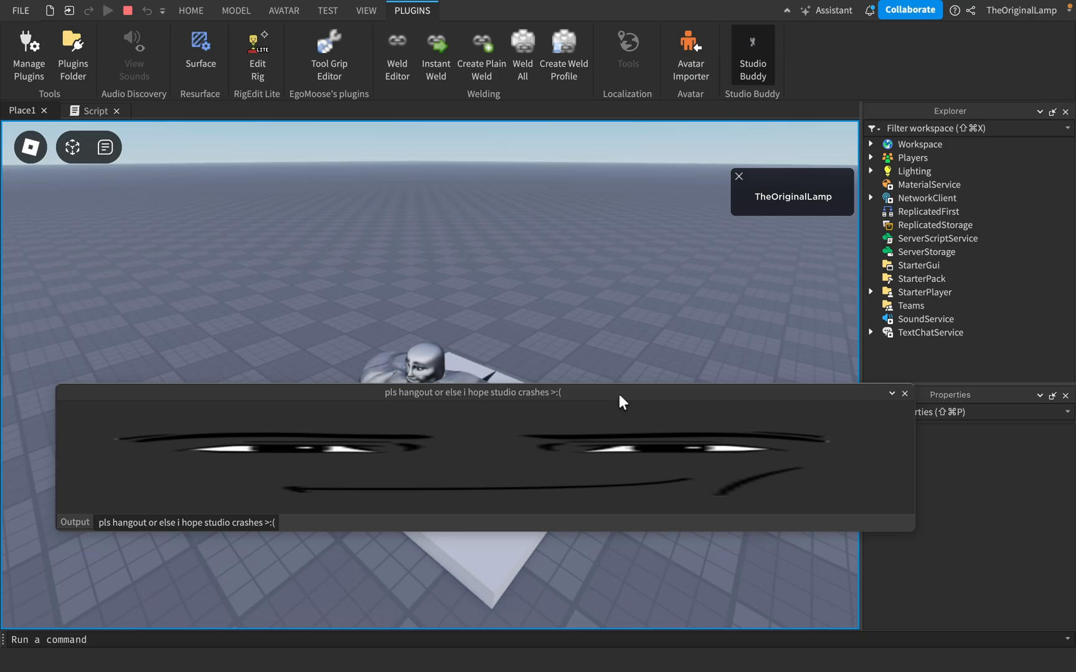
mouse_move(301, 536)
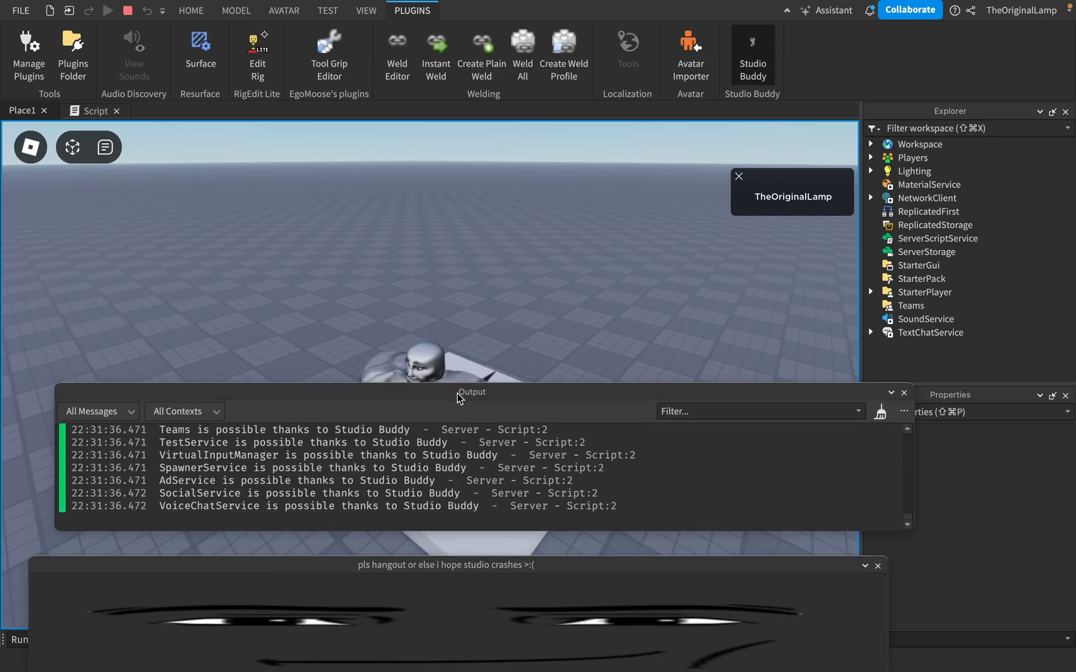
click(904, 393)
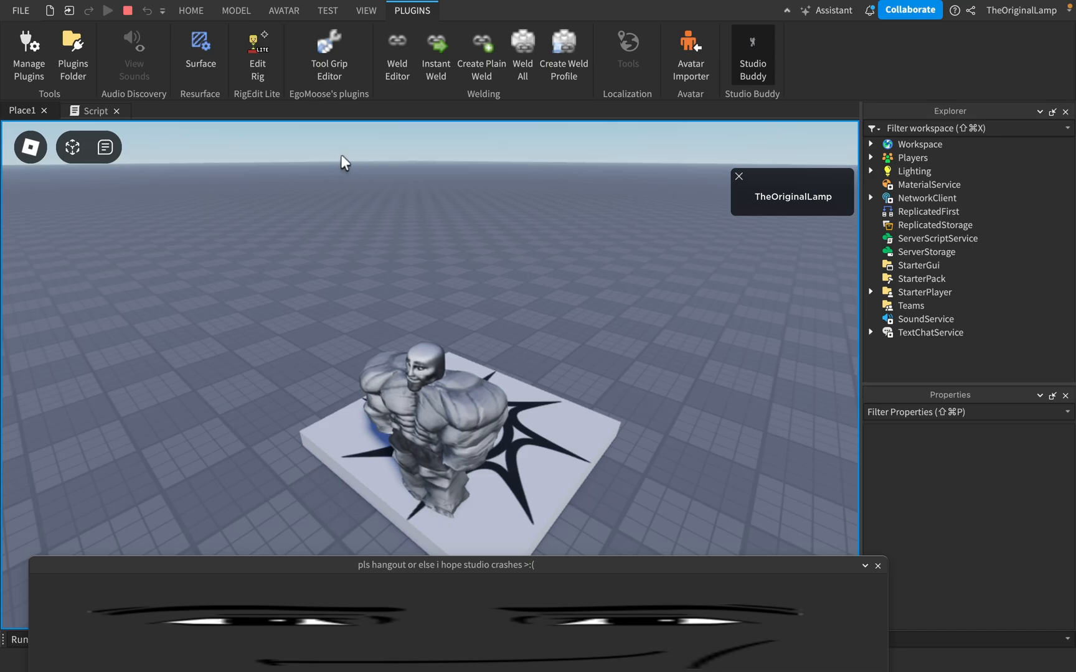
Playtest again with Output docked and Studio Buddy in a small panel, then stop the test.
click(366, 10)
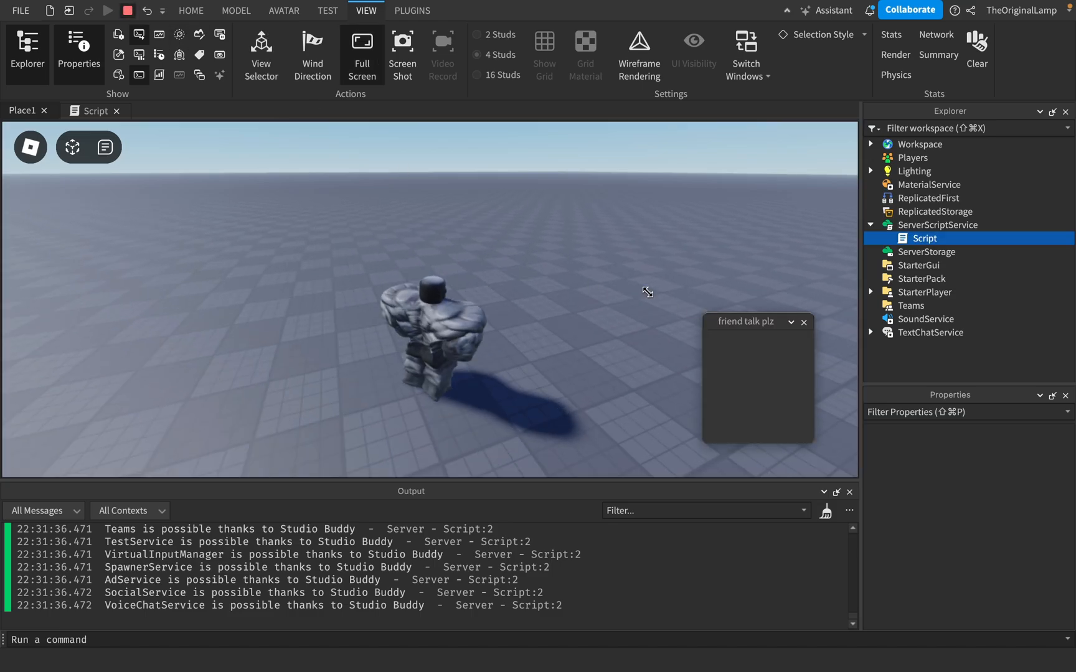
click(107, 10)
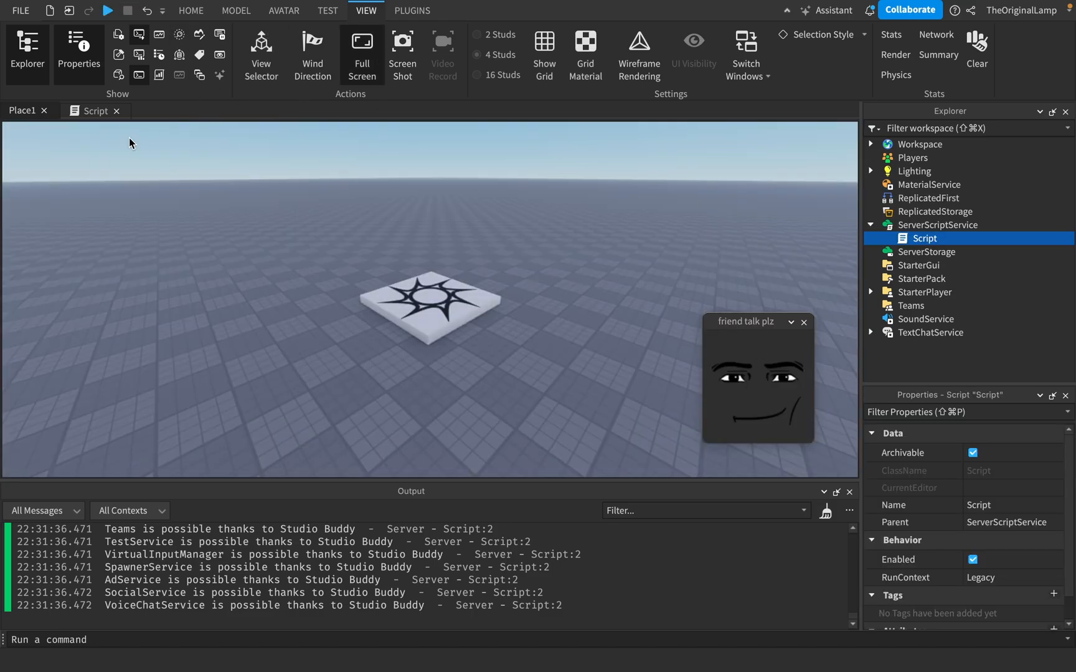
Launch Studio Buddy as a full document tab from Plugins, then view the Script's code.
click(411, 10)
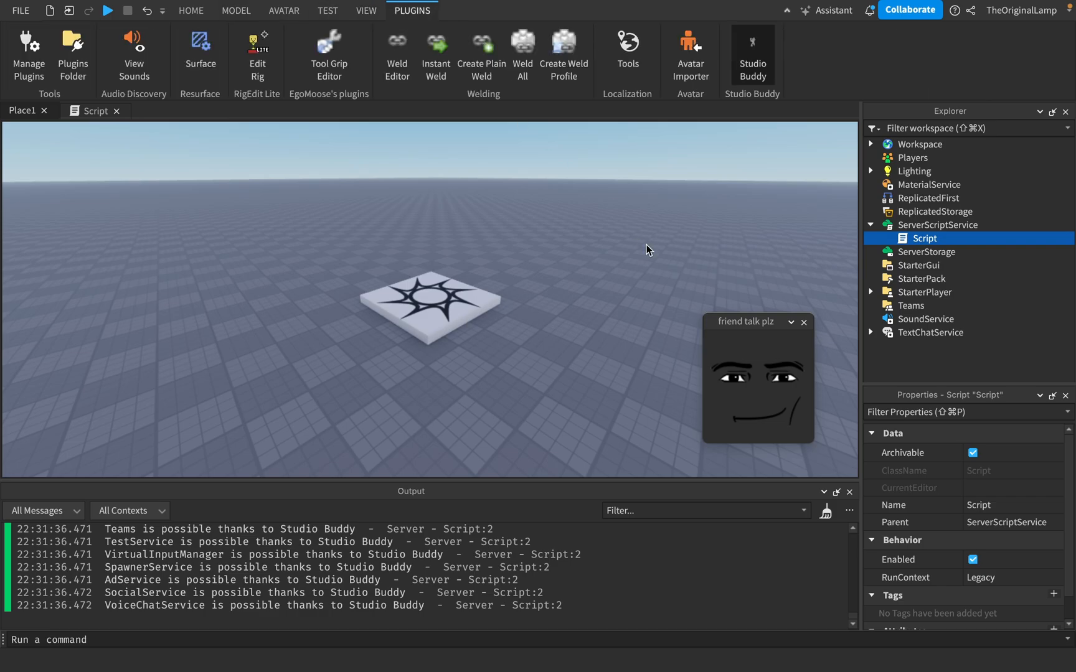
mouse_move(755, 58)
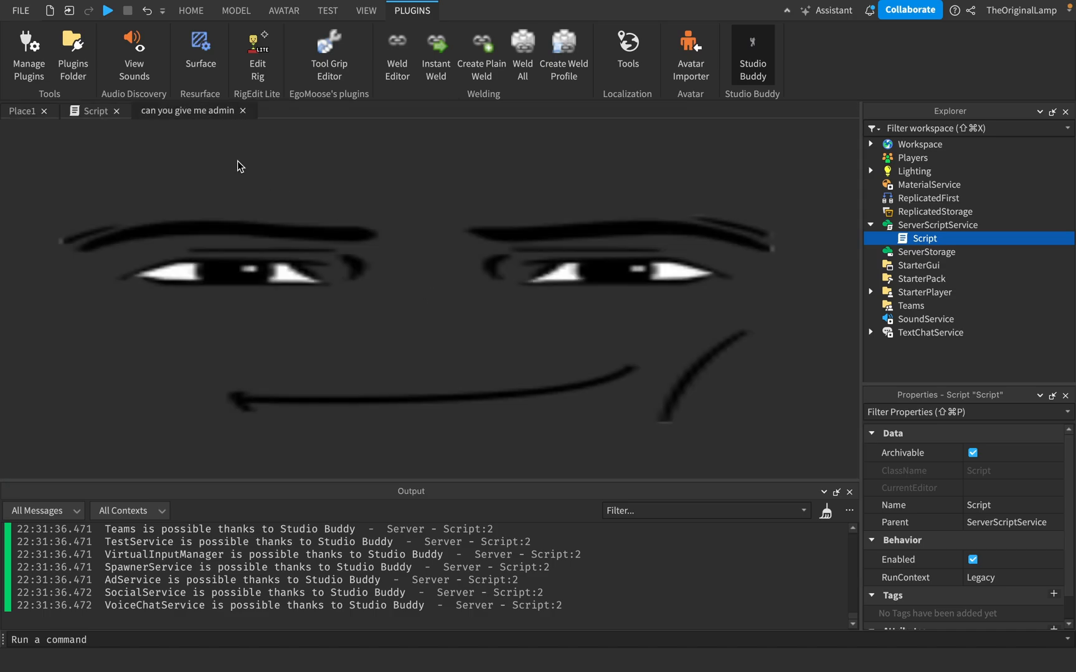
mouse_move(379, 246)
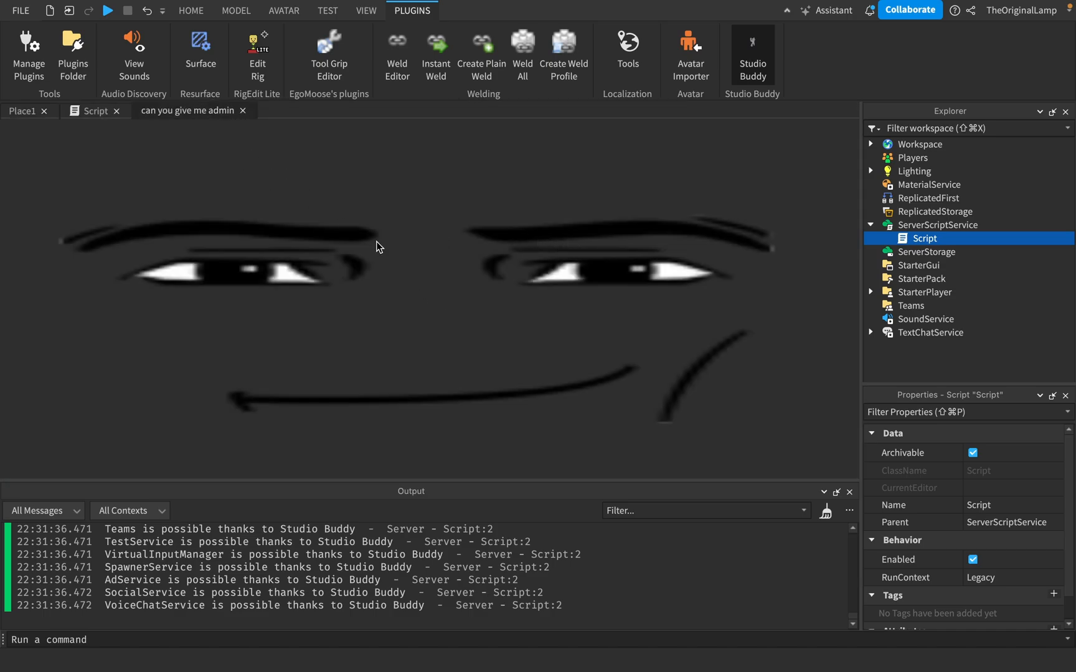
click(95, 111)
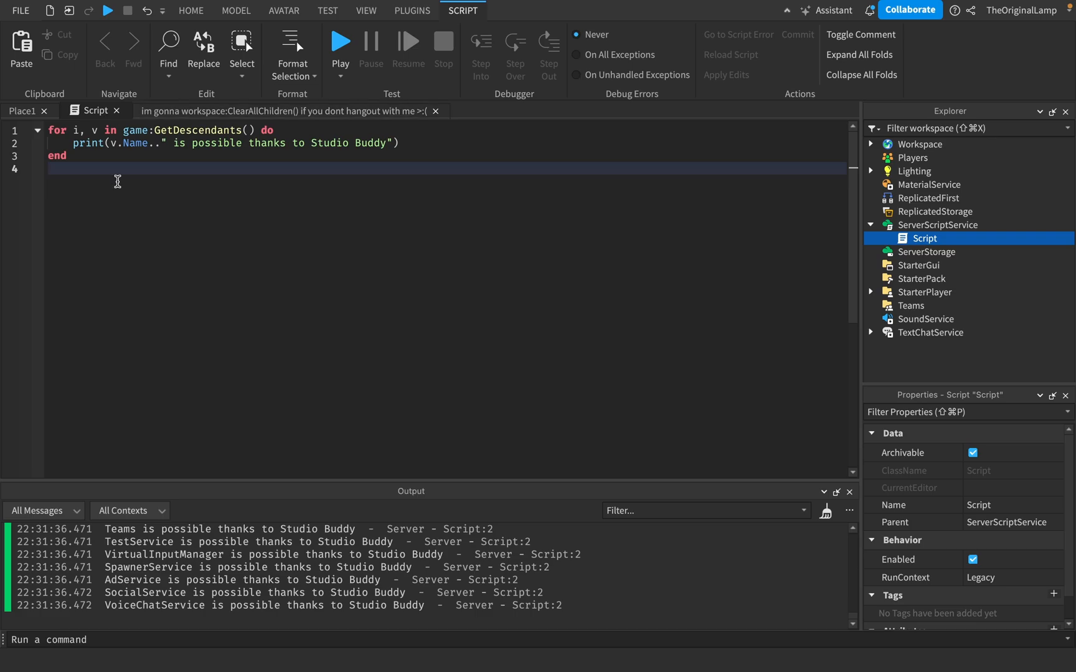
mouse_move(205, 145)
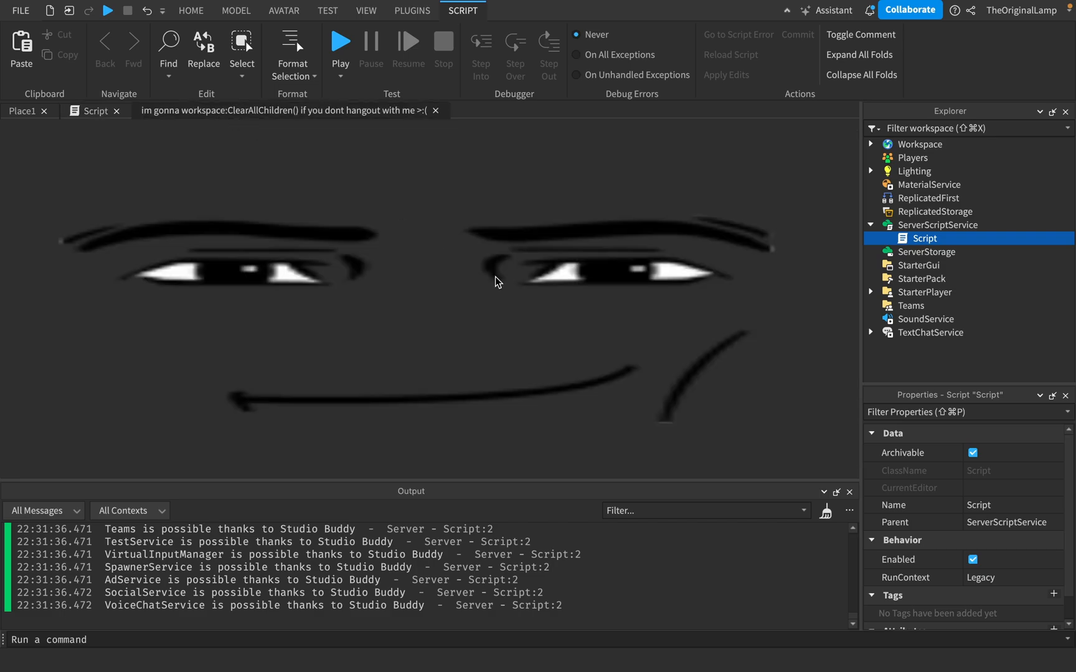
mouse_move(614, 418)
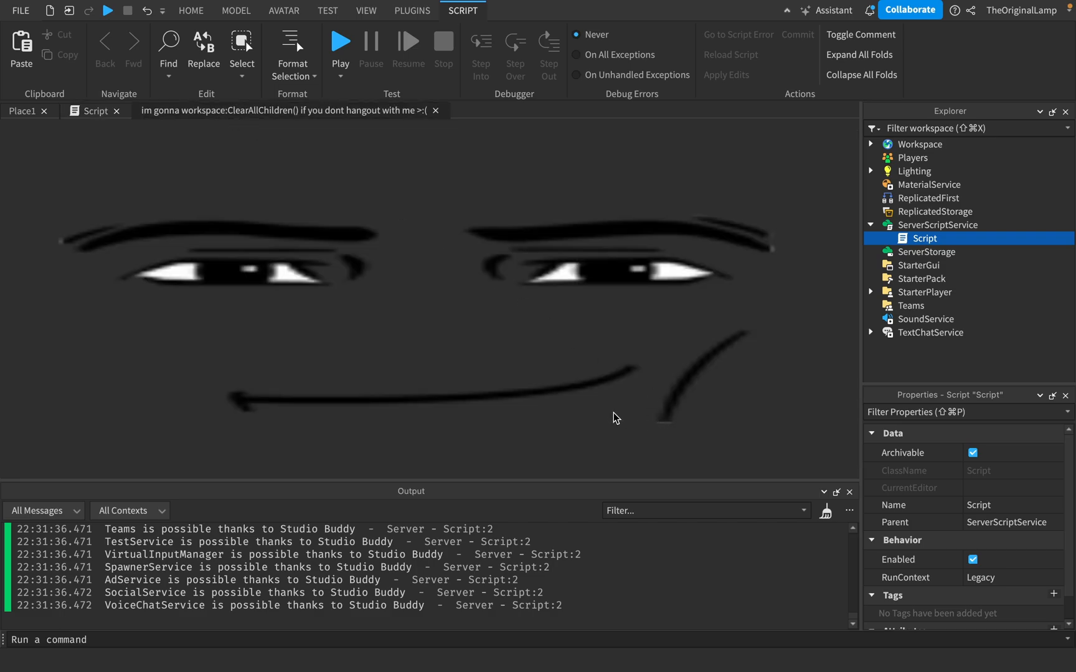
mouse_move(590, 334)
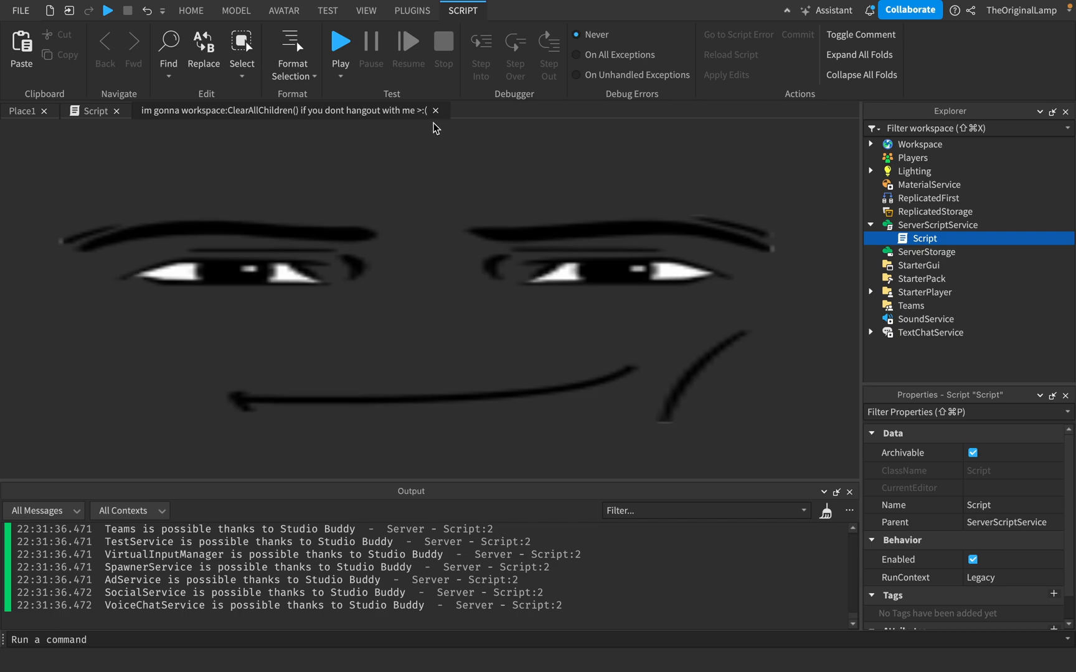
Close the Studio Buddy tab and switch back to the Place1 scene.
click(434, 111)
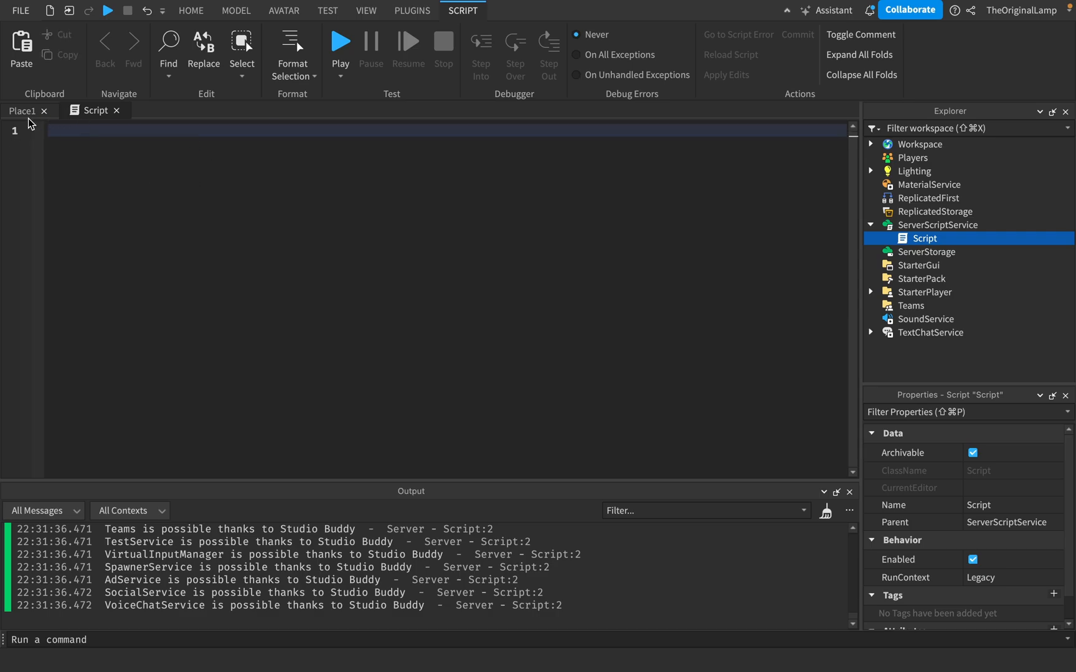
click(411, 10)
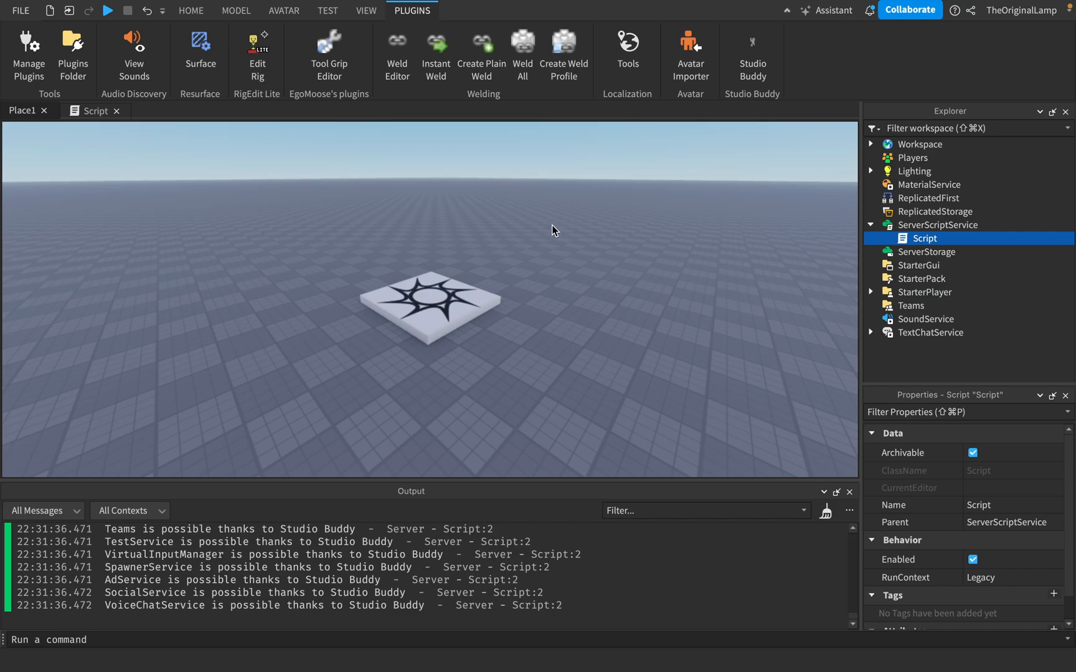
mouse_move(752, 55)
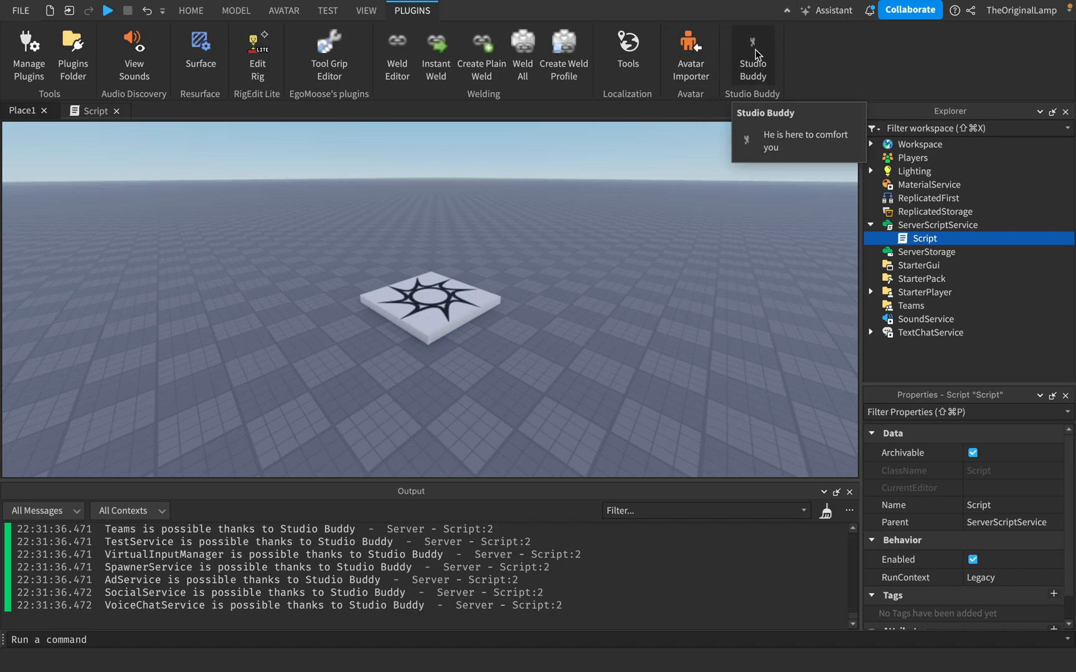
mouse_move(602, 125)
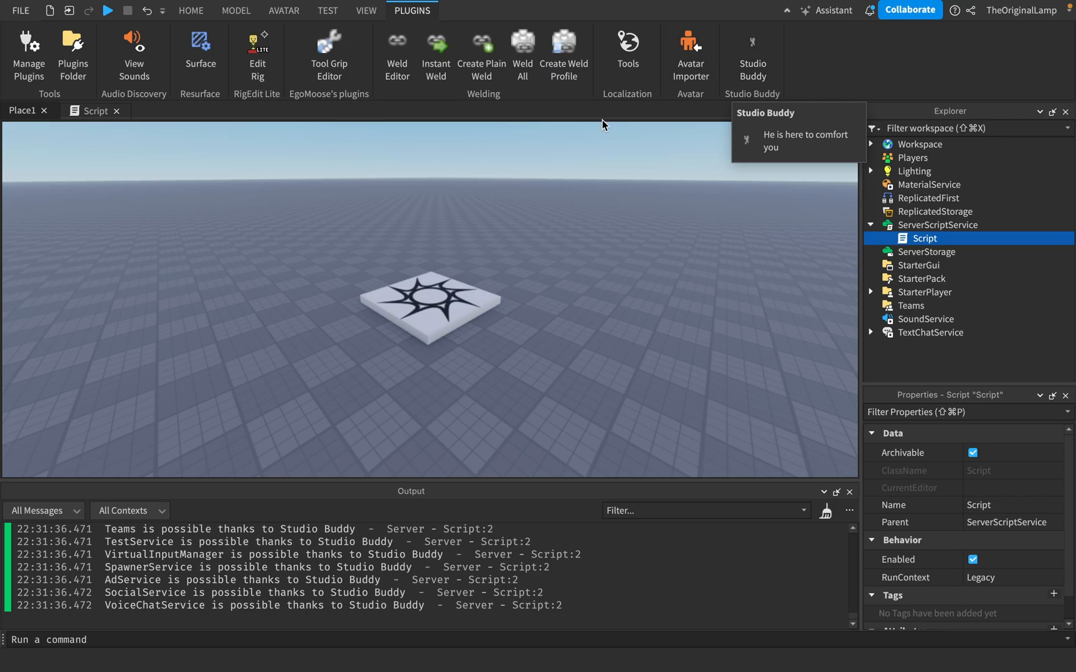
mouse_move(217, 109)
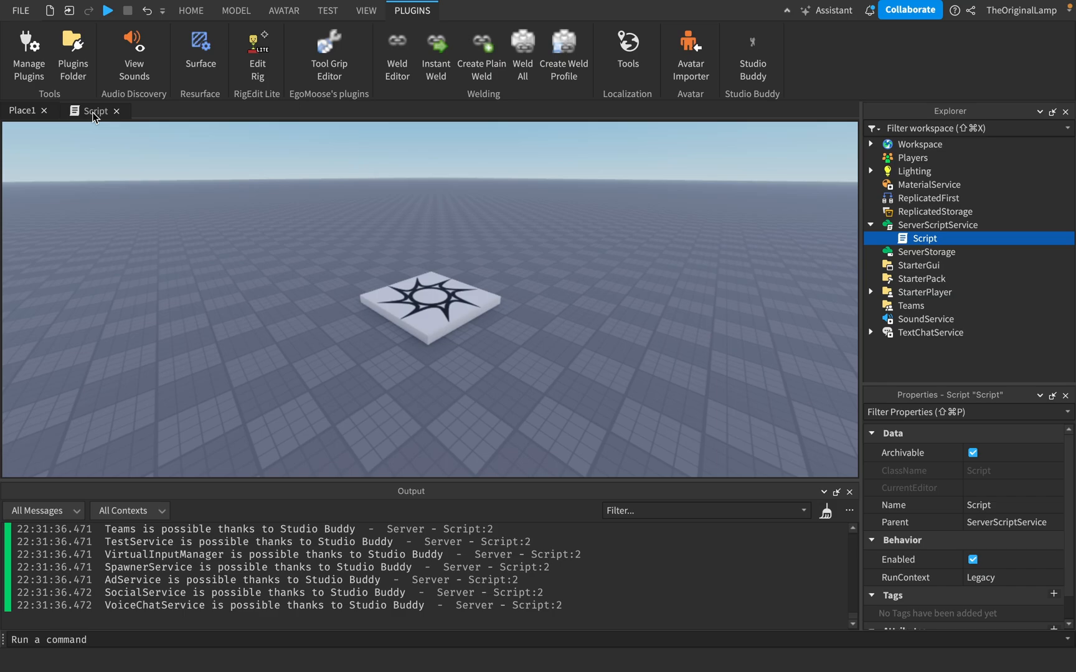
Delete the empty Script from ServerScriptService and clear all Output messages.
double_click(922, 238)
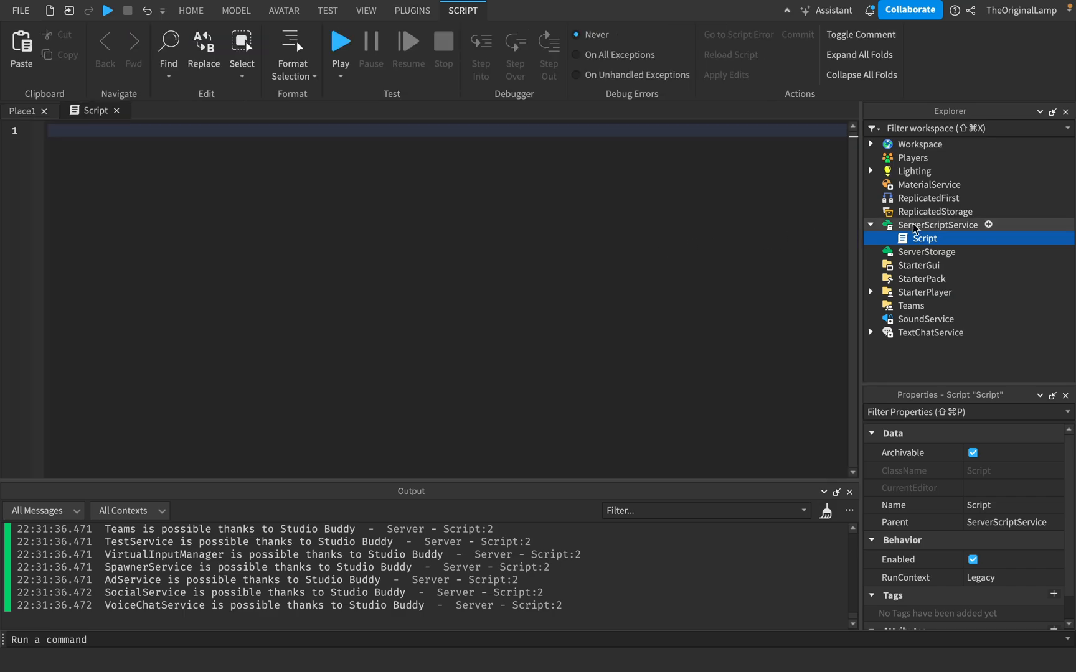
mouse_move(918, 238)
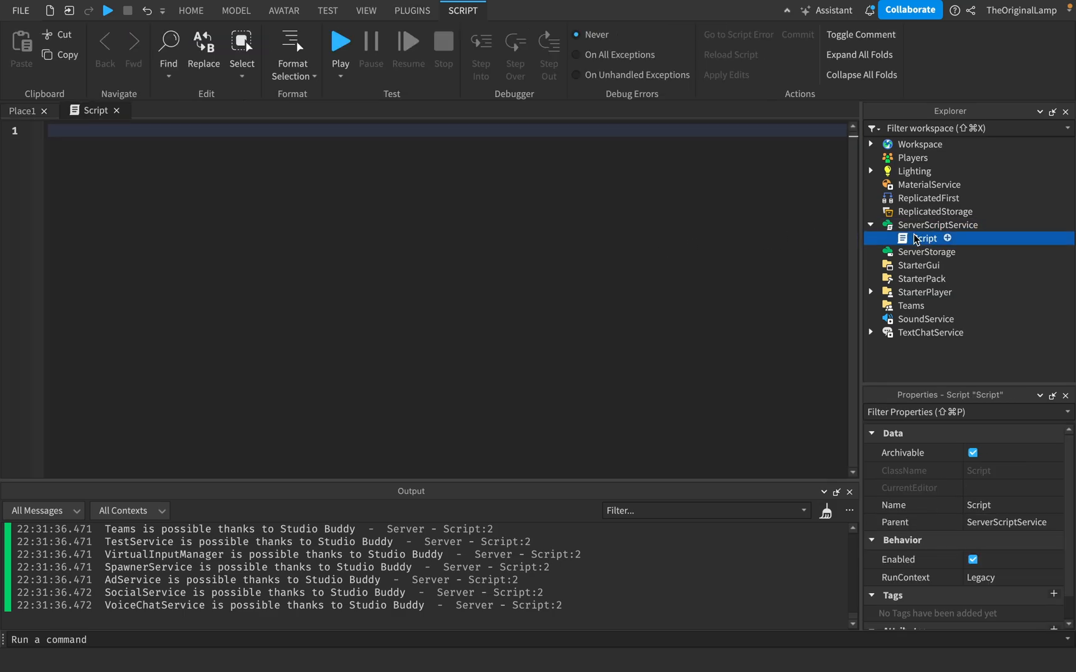
click(412, 9)
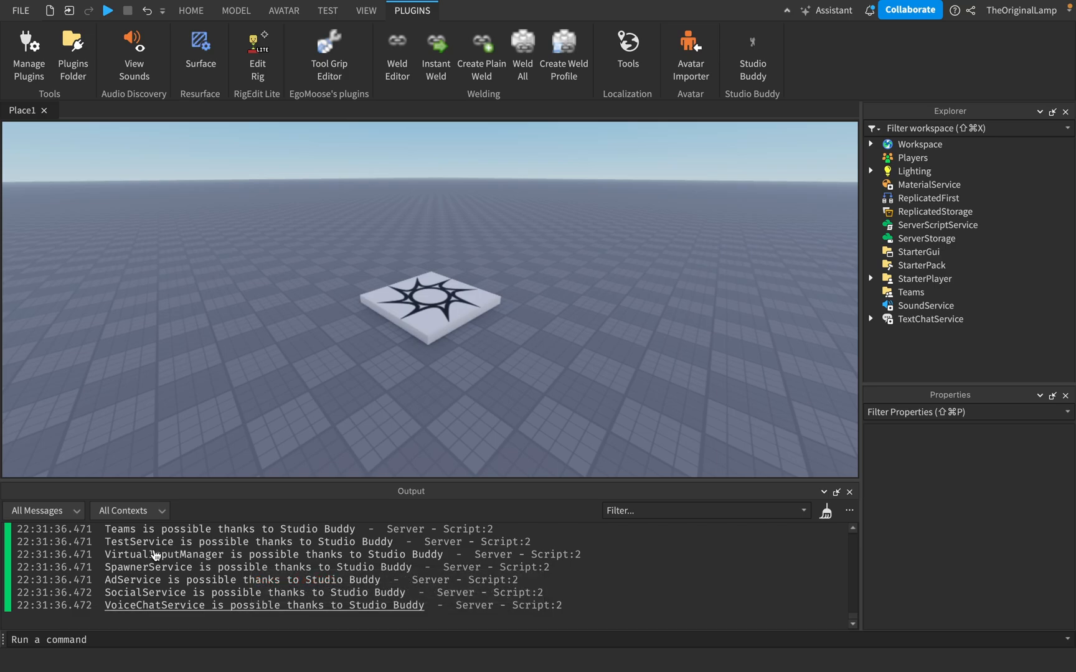
mouse_move(167, 610)
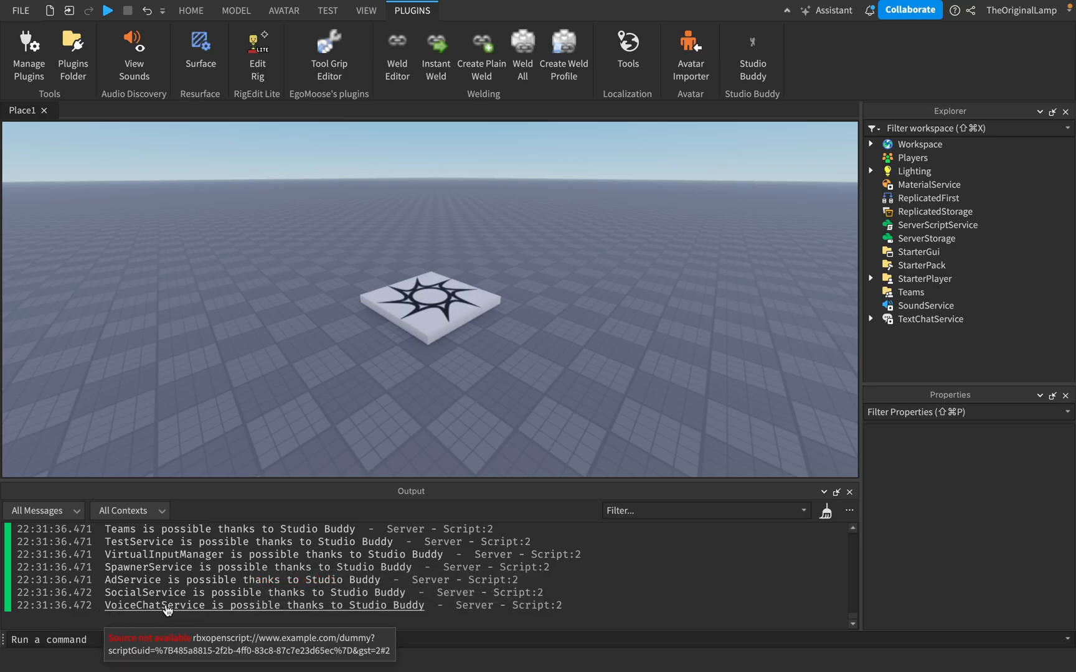
mouse_move(821, 123)
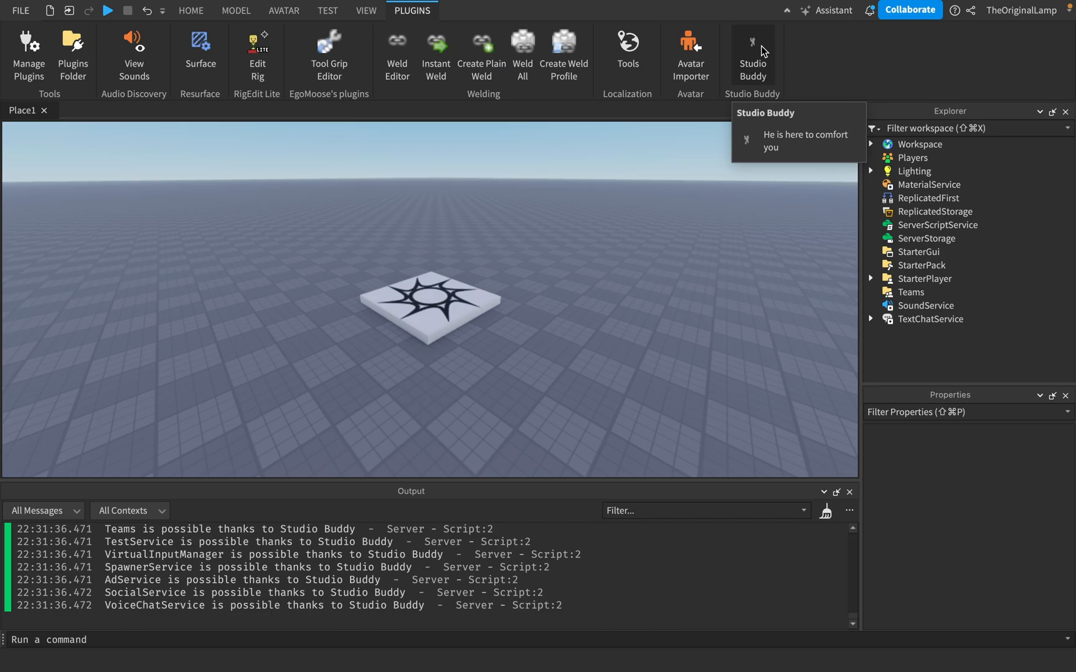
click(825, 511)
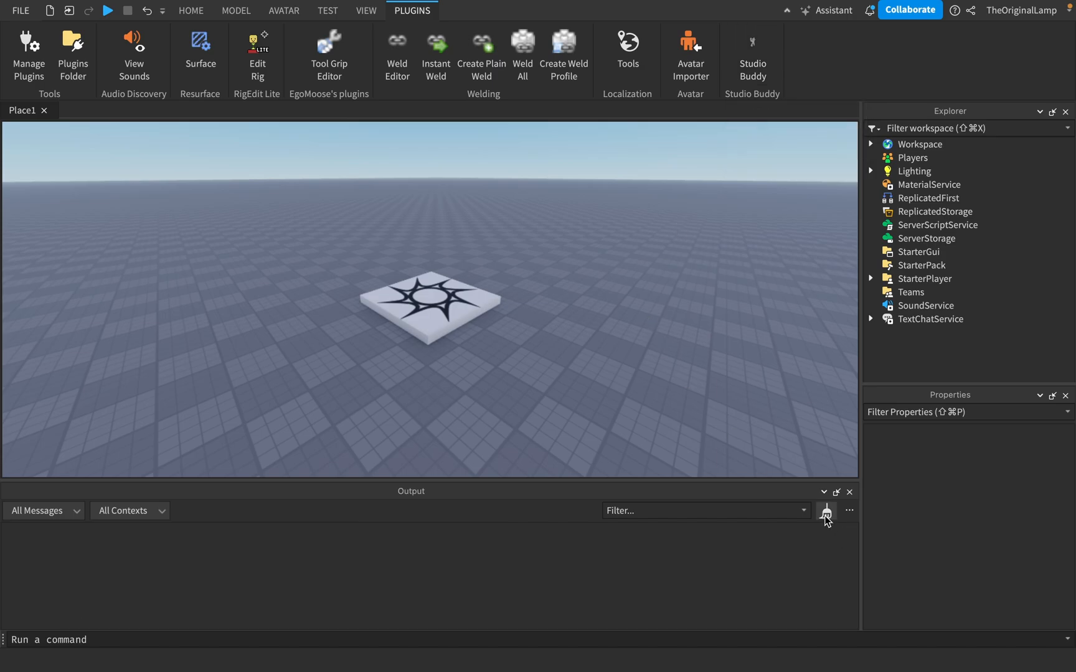